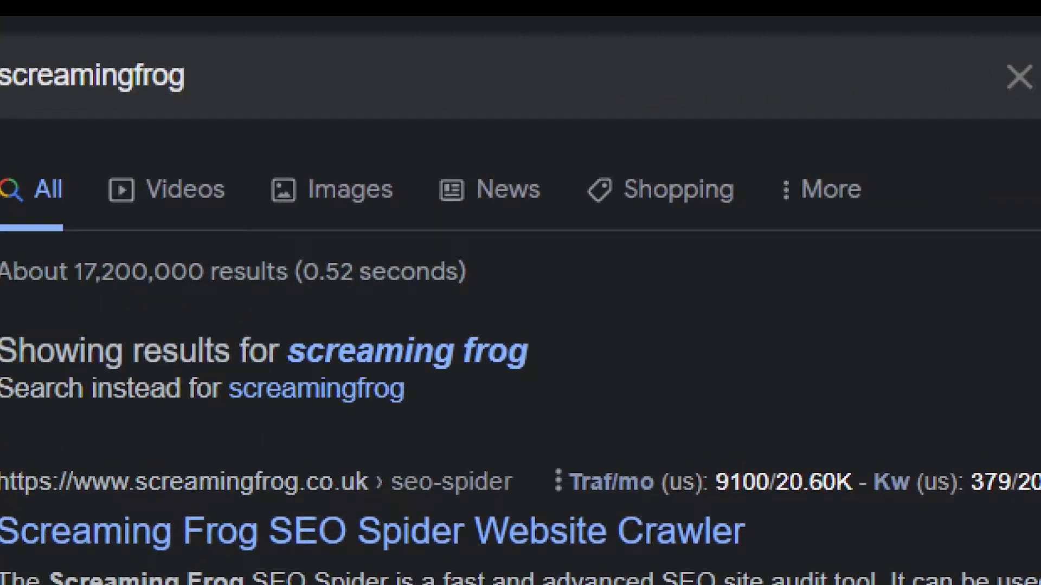
# Step: Land on the Screaming Frog SEO Spider Website Crawler page and browse its menus
pyautogui.scroll(-3)
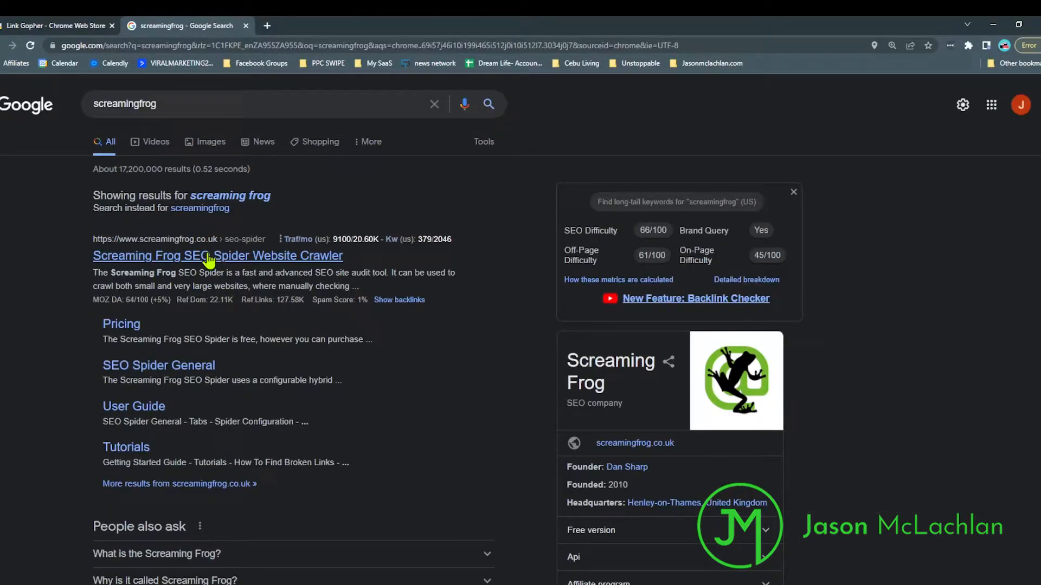
pyautogui.click(217, 256)
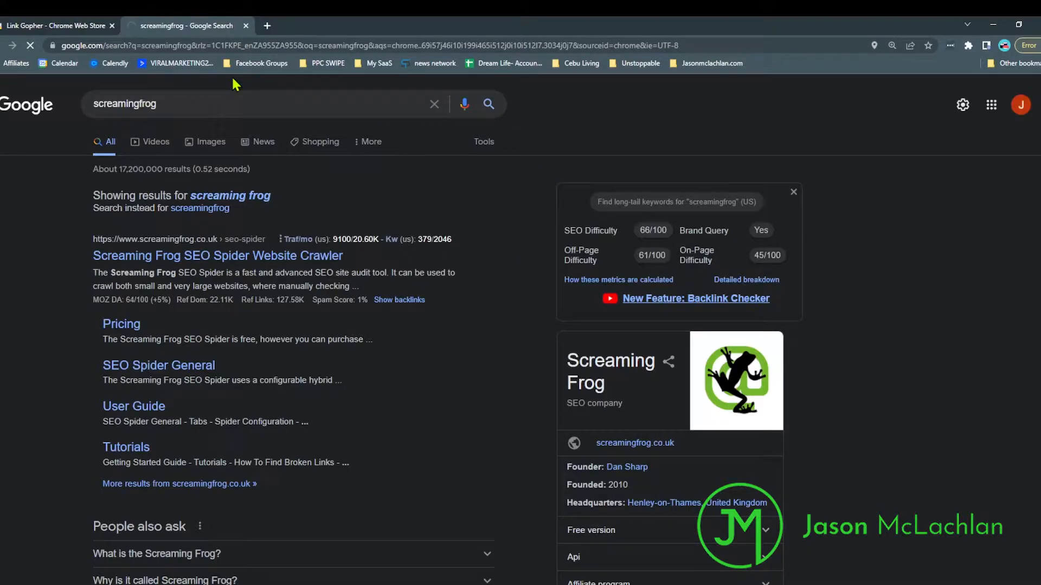
pyautogui.click(217, 256)
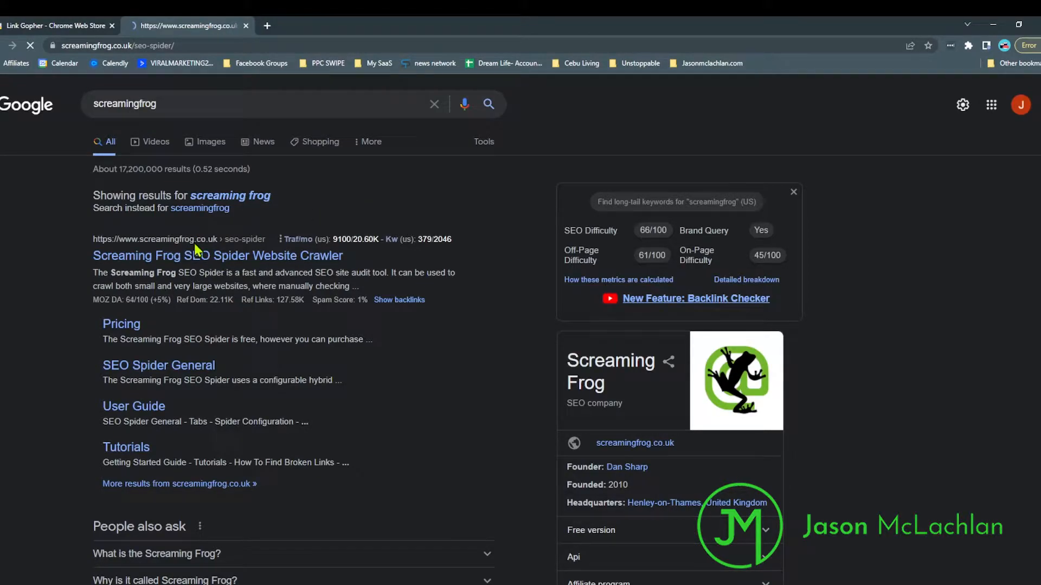
pyautogui.click(218, 256)
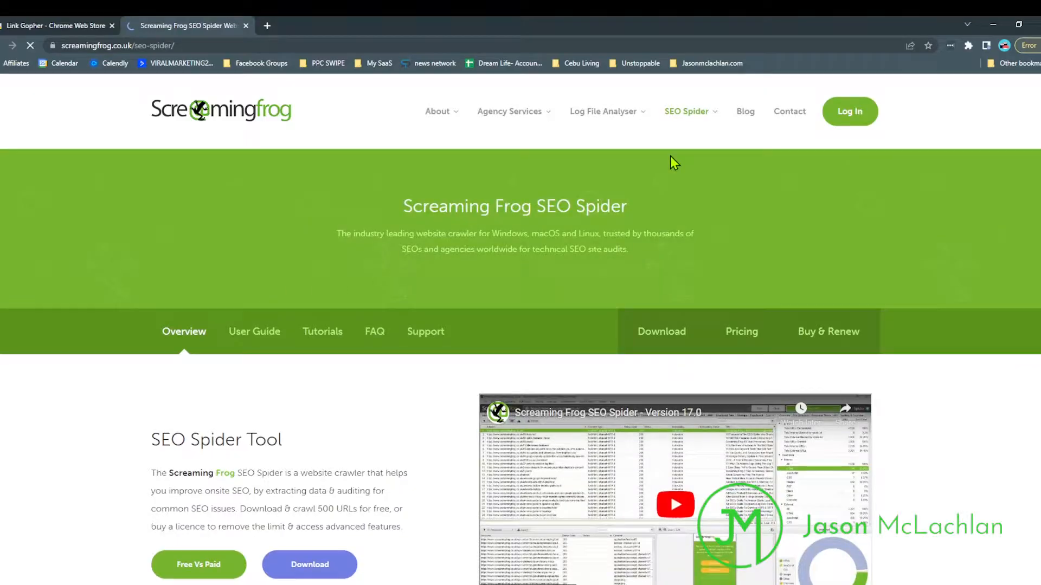
pyautogui.click(688, 111)
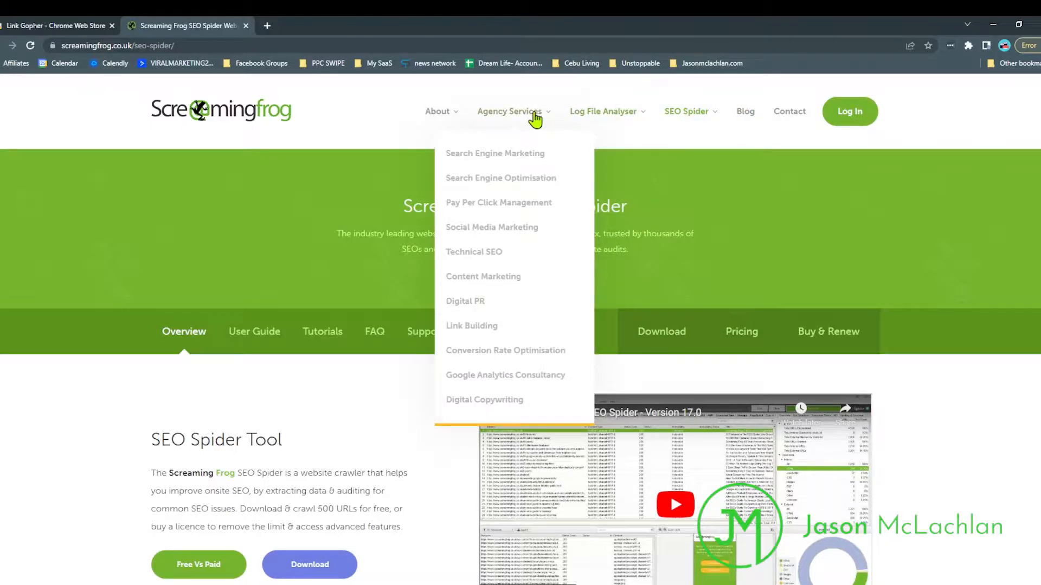
pyautogui.scroll(-3)
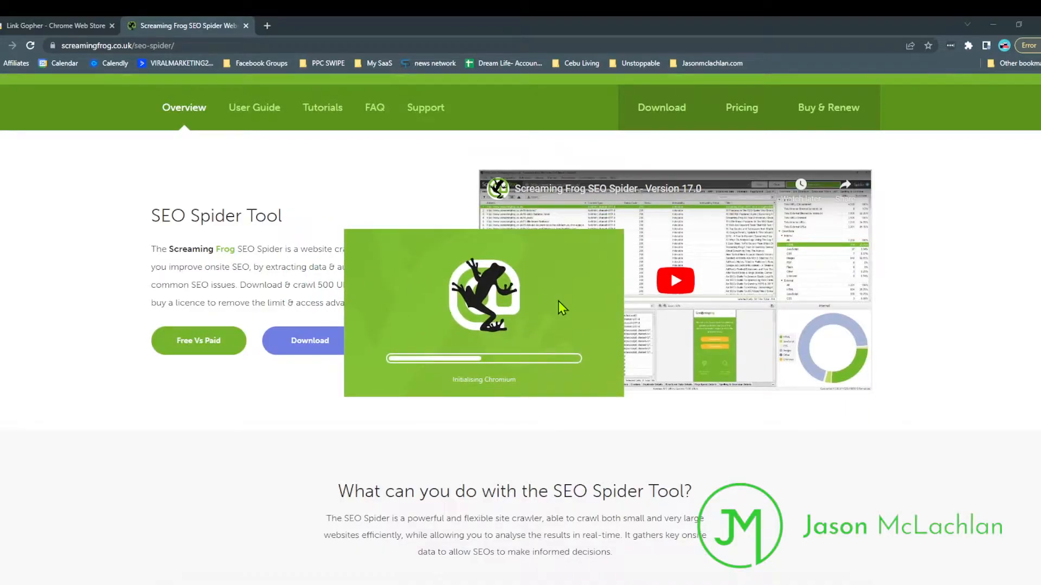
pyautogui.moveTo(543, 312)
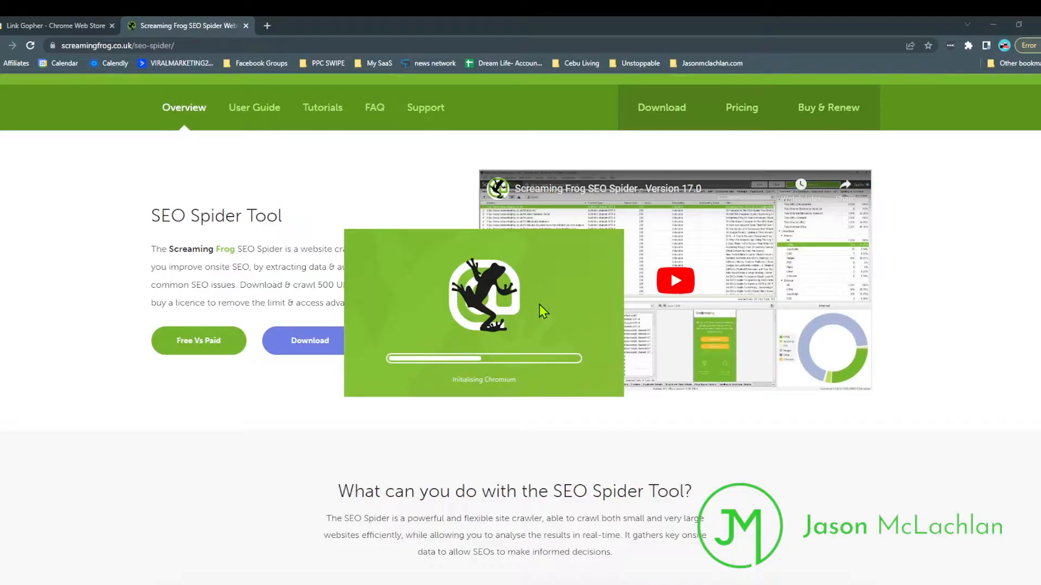
pyautogui.moveTo(531, 318)
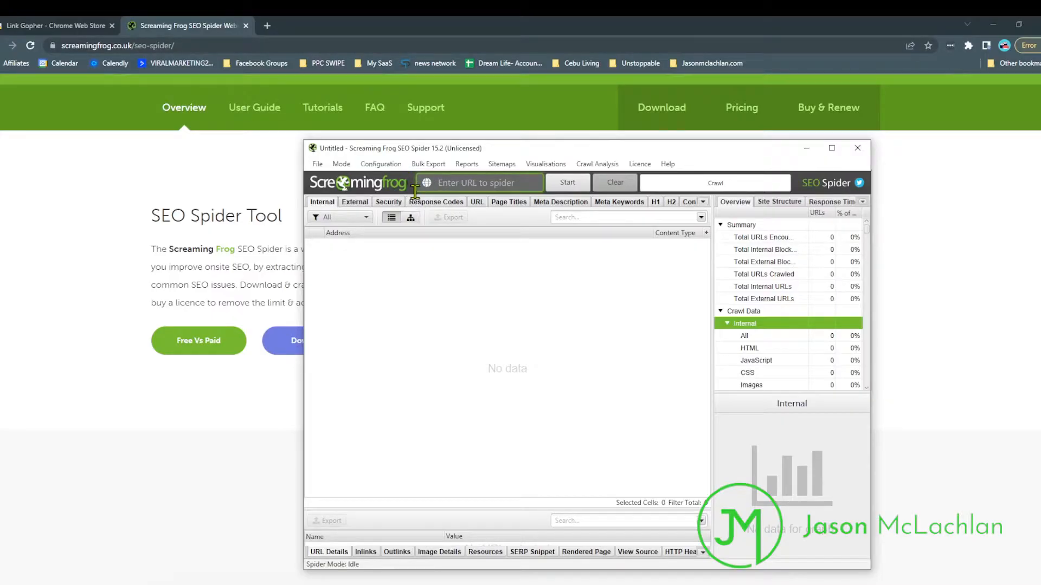
pyautogui.moveTo(267, 25)
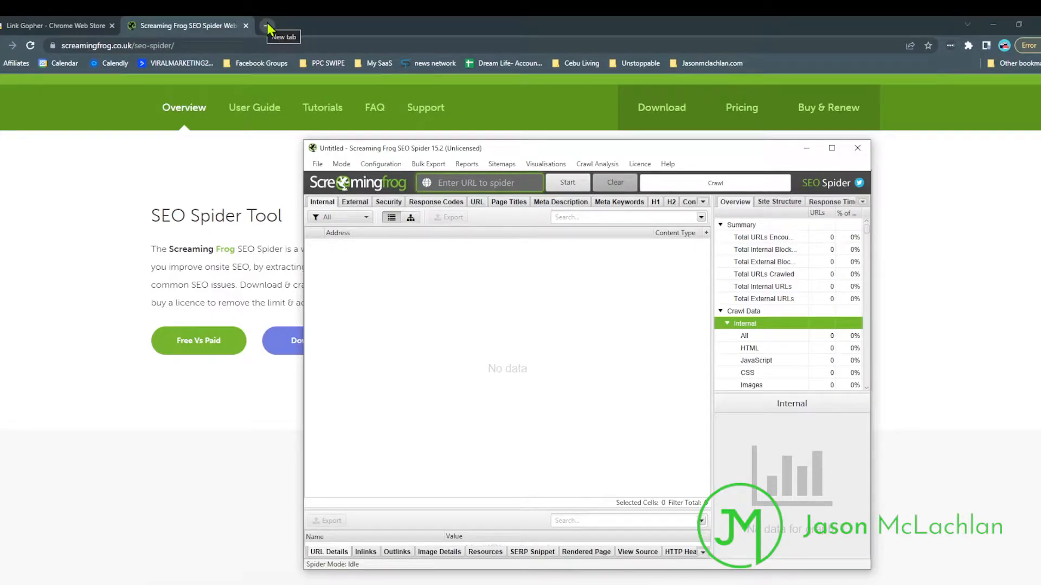
# Step: Search Google for 'side hs' in a new tab and reach the Side Hustle Nation site
pyautogui.click(268, 25)
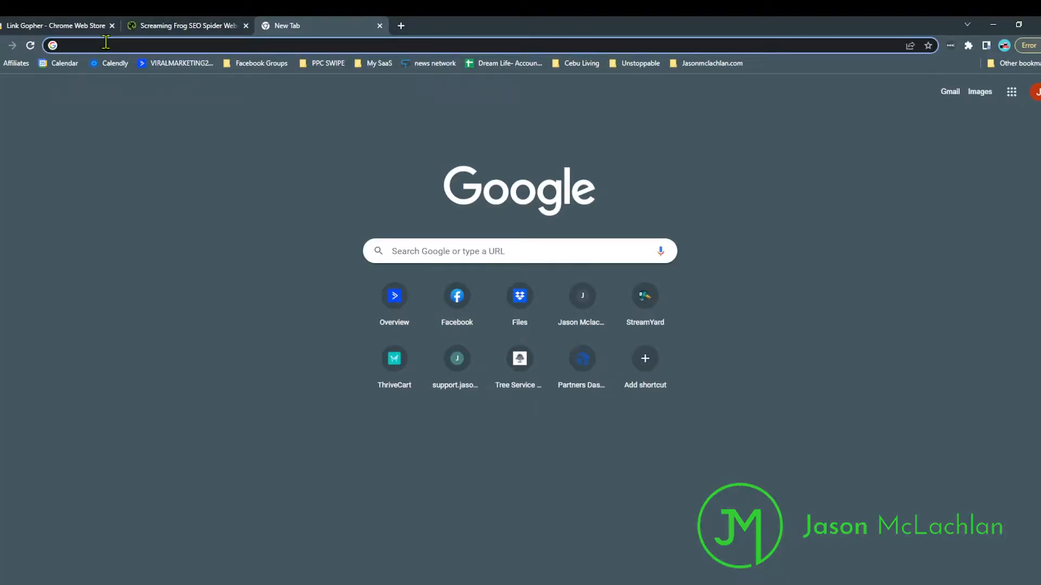
pyautogui.write('side hs')
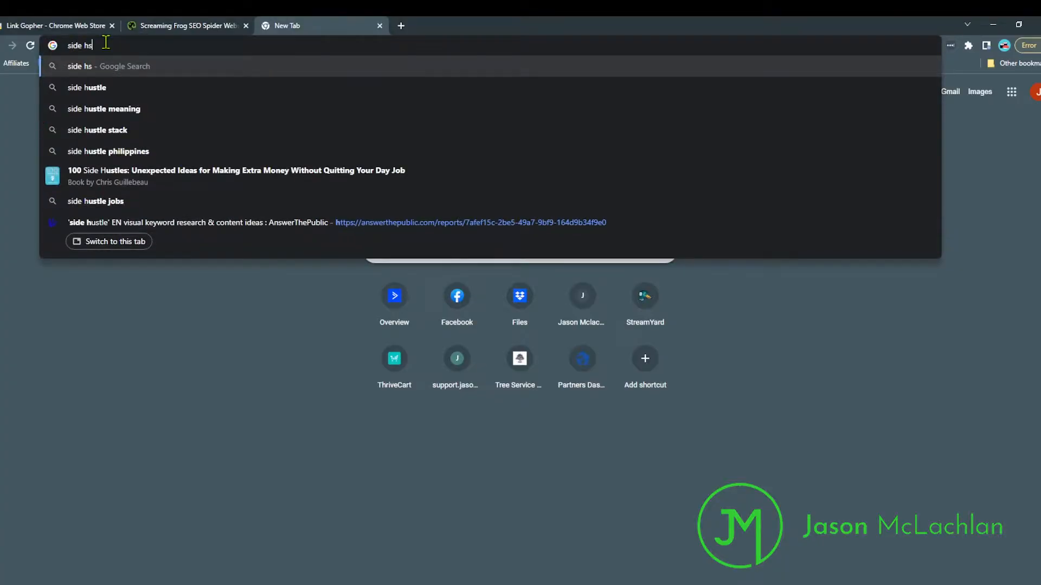
pyautogui.press('Return')
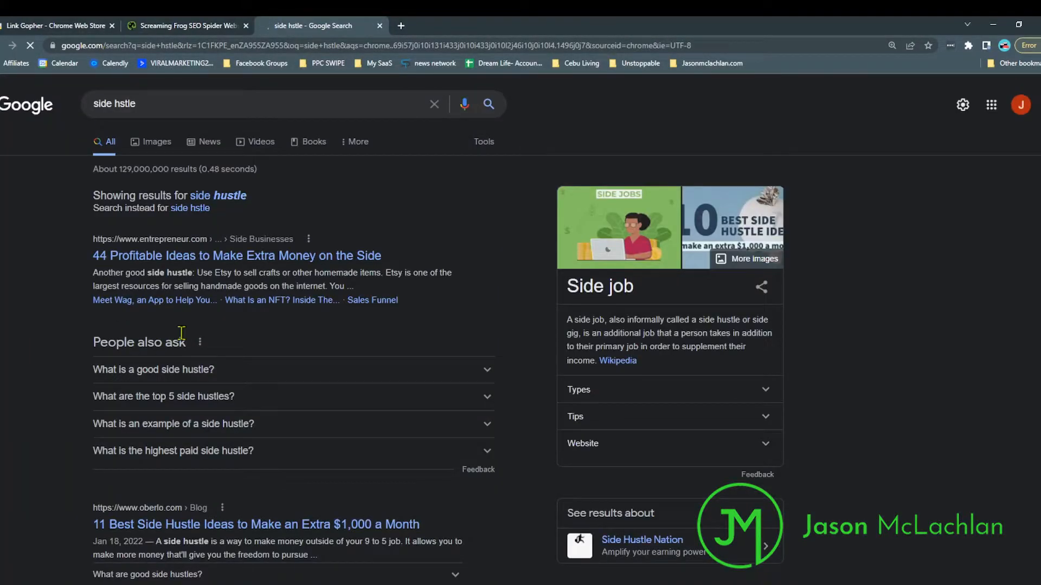
pyautogui.scroll(-3)
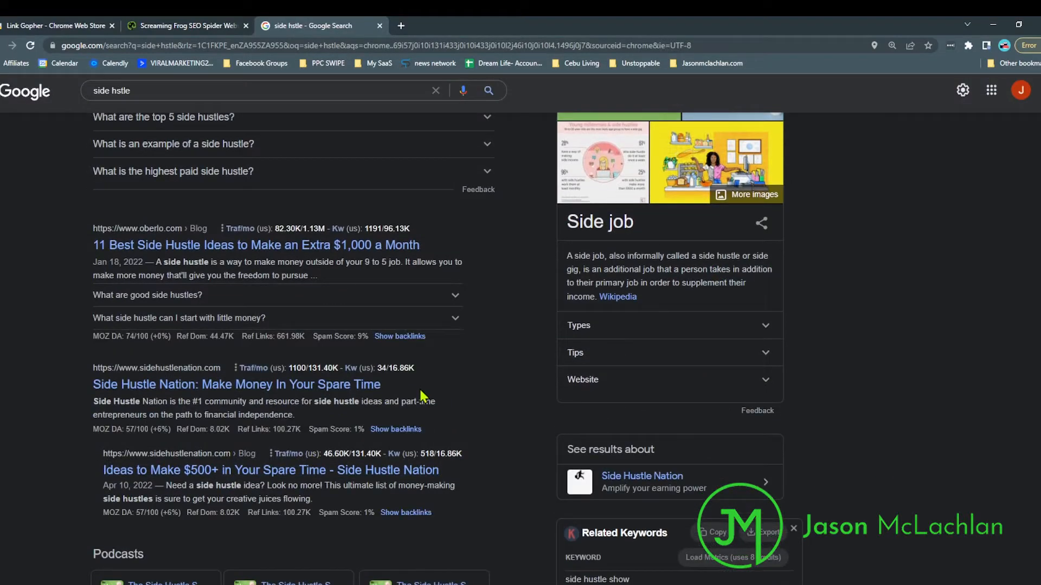
pyautogui.click(235, 384)
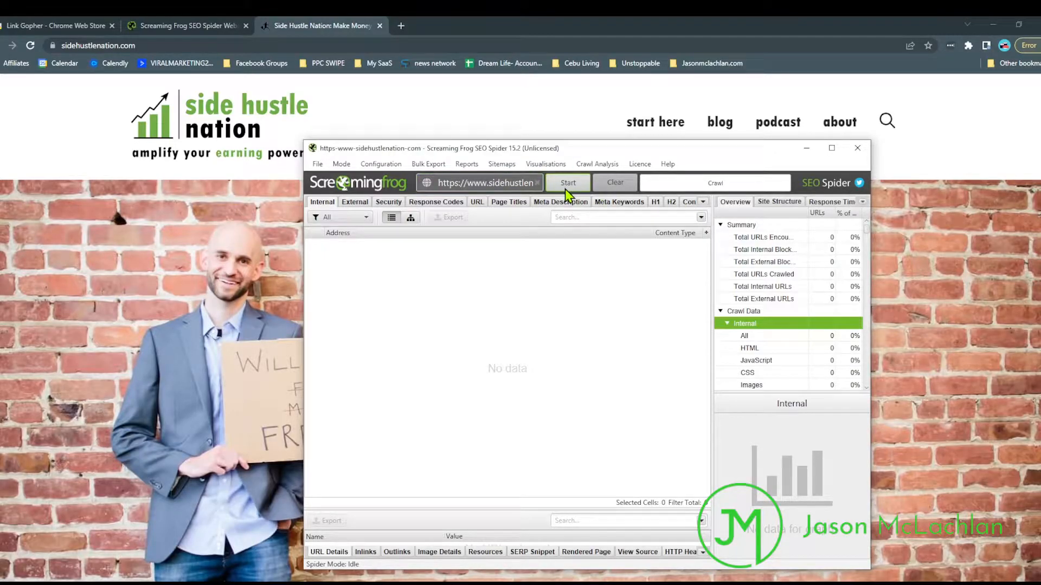
# Step: Crawl Side Hustle Nation past the free-limit notice and review its internal HTML page URLs
pyautogui.click(567, 182)
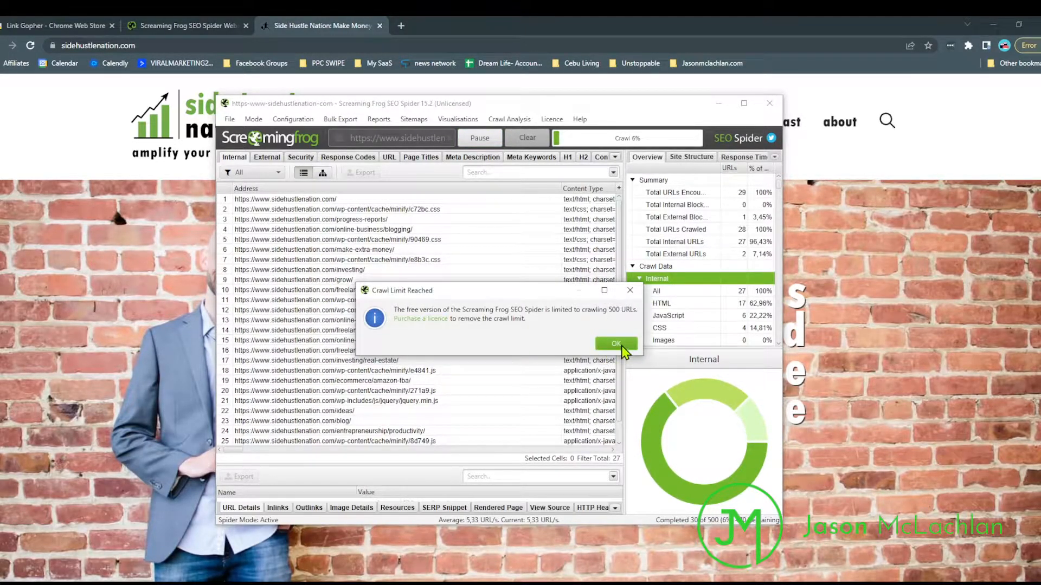
pyautogui.click(616, 344)
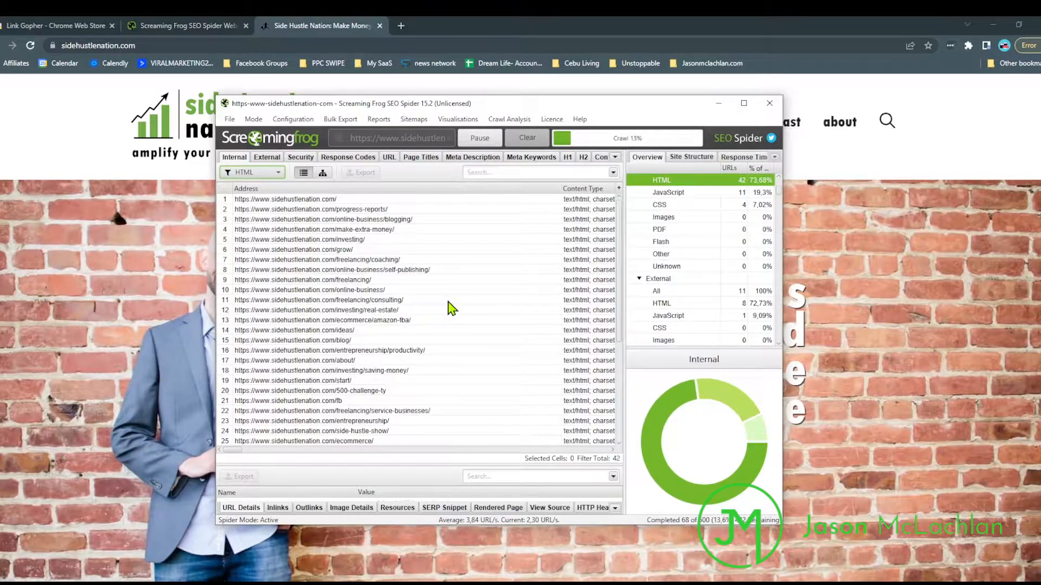
pyautogui.scroll(-3)
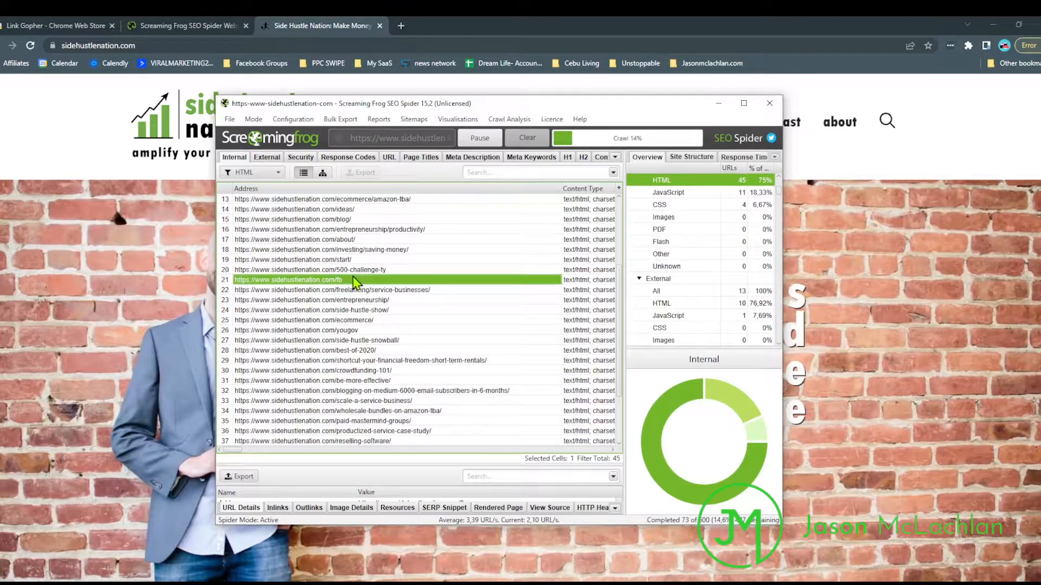
pyautogui.click(359, 360)
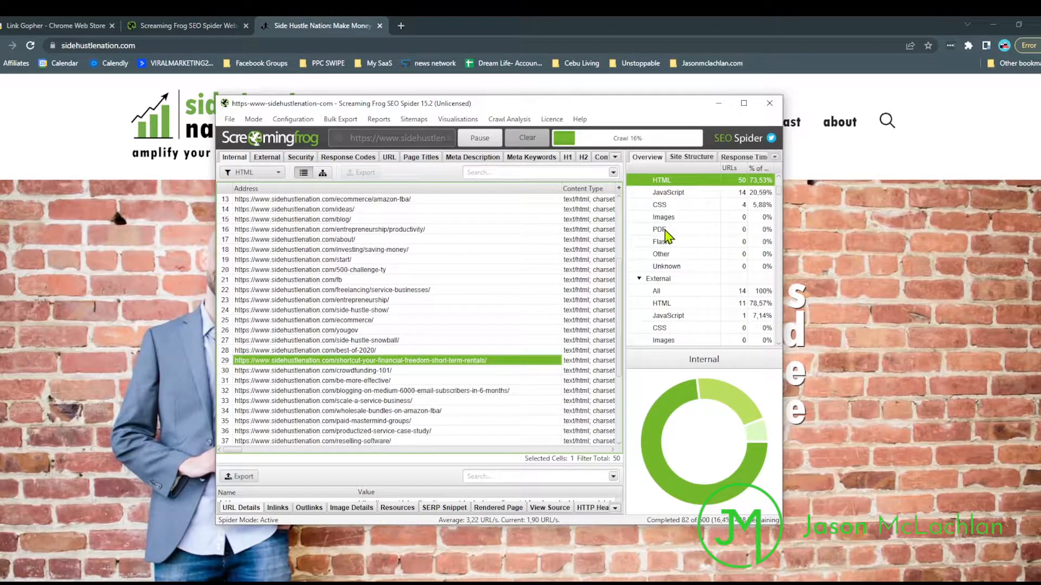
pyautogui.scroll(-3)
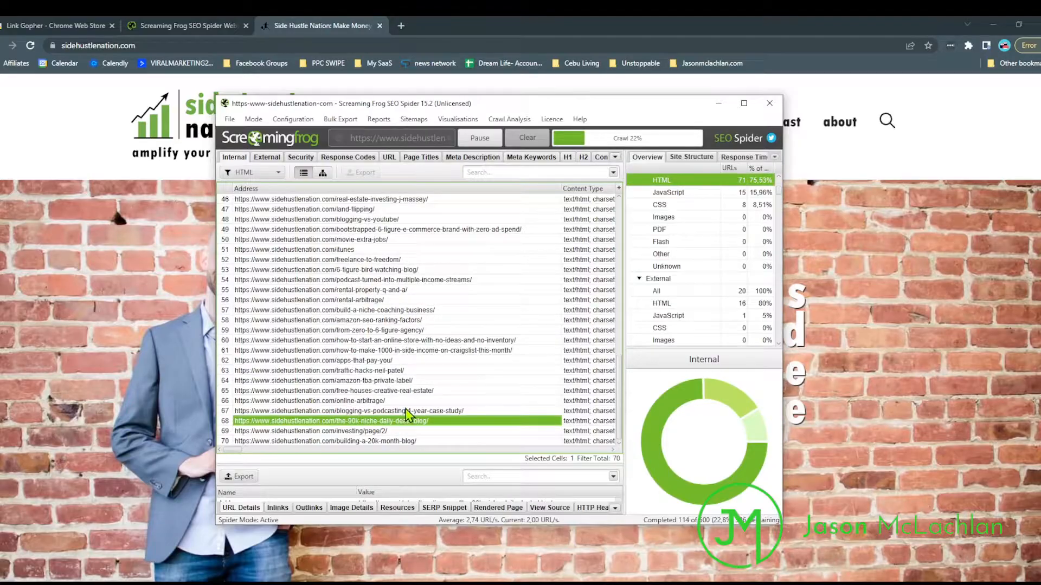
pyautogui.scroll(-3)
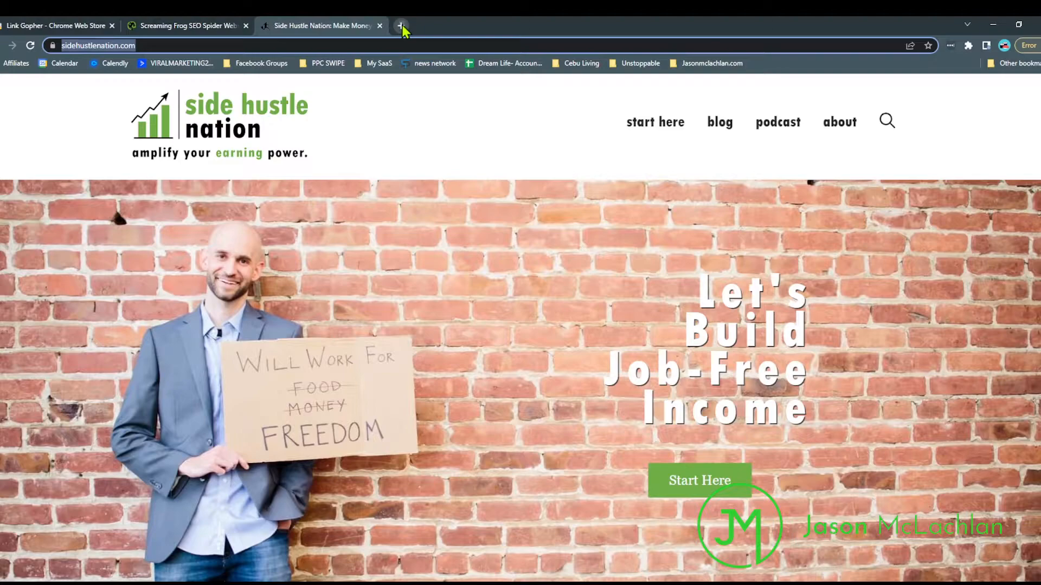
# Step: Search 'roofing in texas' in a new tab, reach Texas Star Roofing's website and copy its URL
pyautogui.click(401, 26)
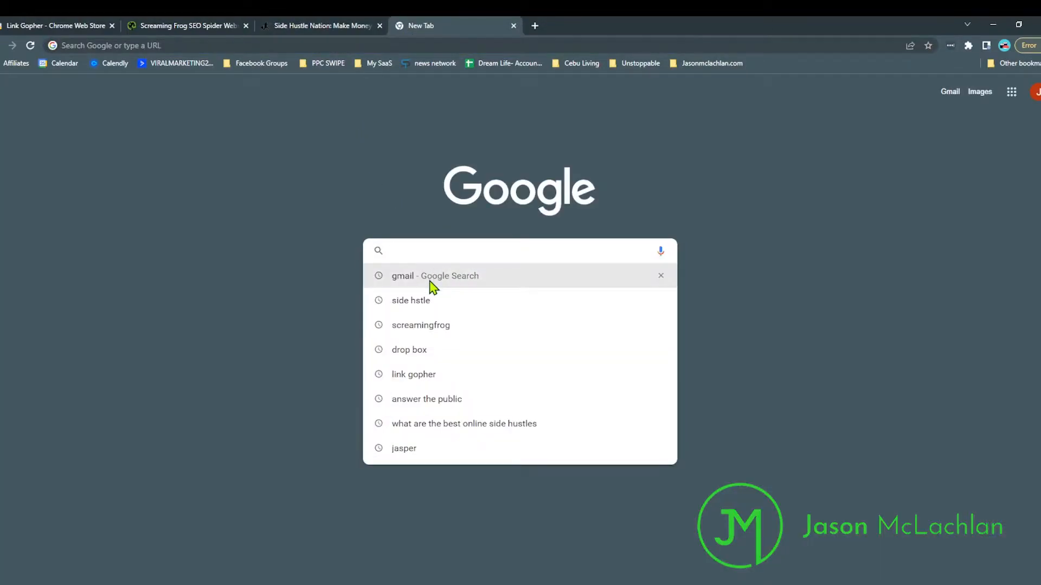
pyautogui.write('roblox')
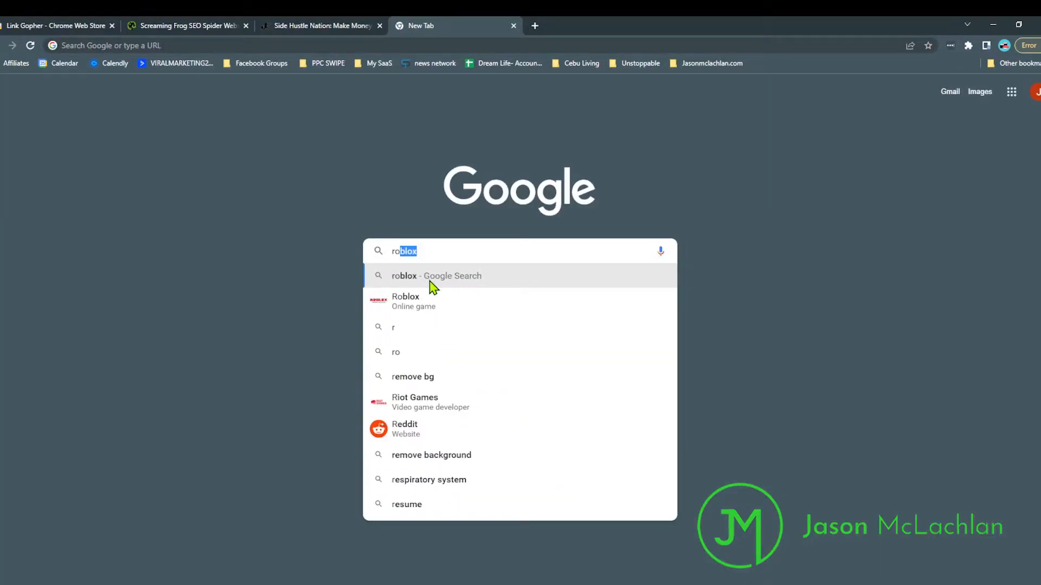
pyautogui.write('roofing in texas')
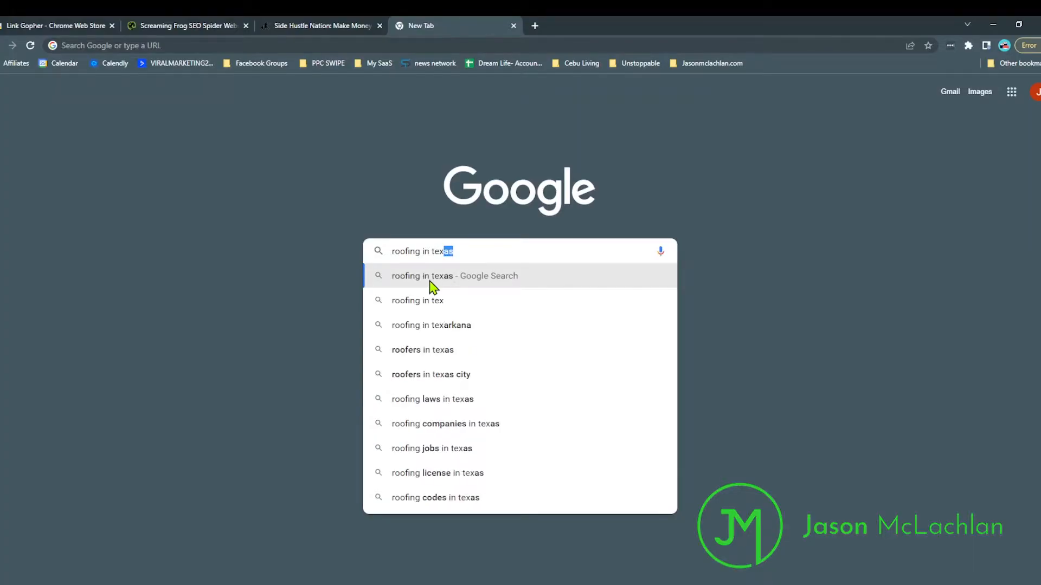
pyautogui.click(454, 276)
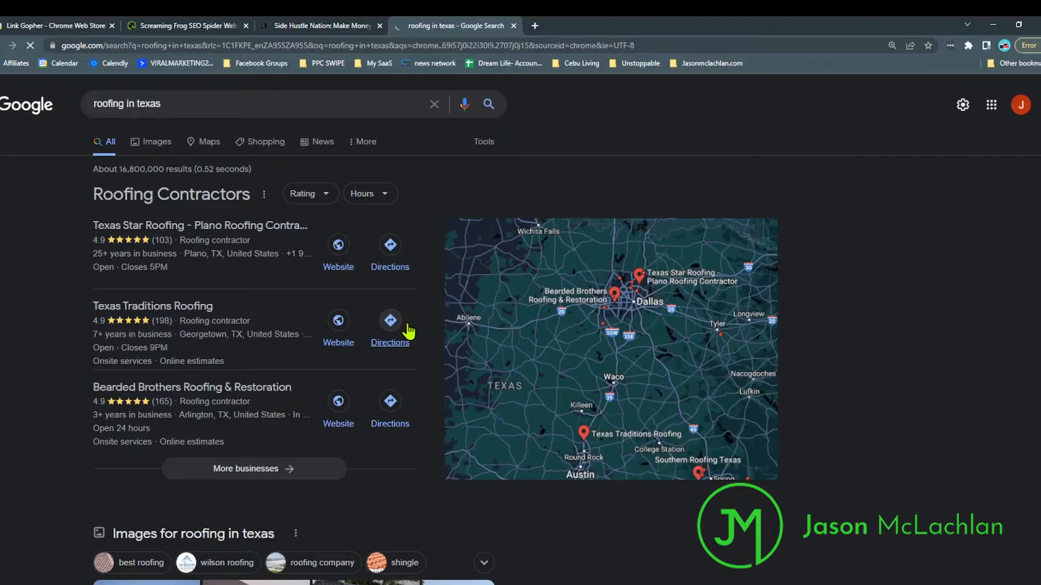
pyautogui.scroll(-3)
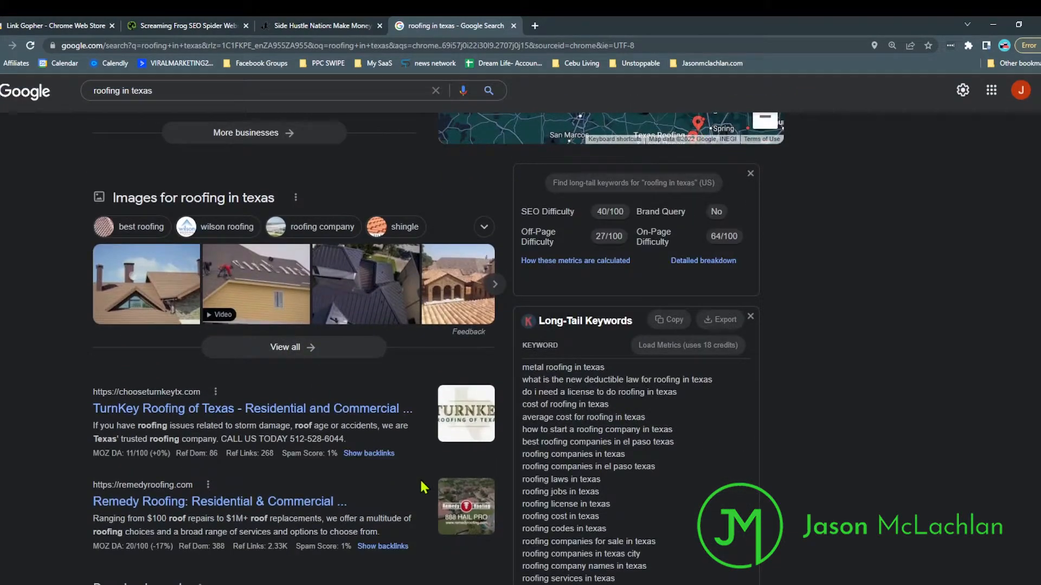
pyautogui.scroll(3)
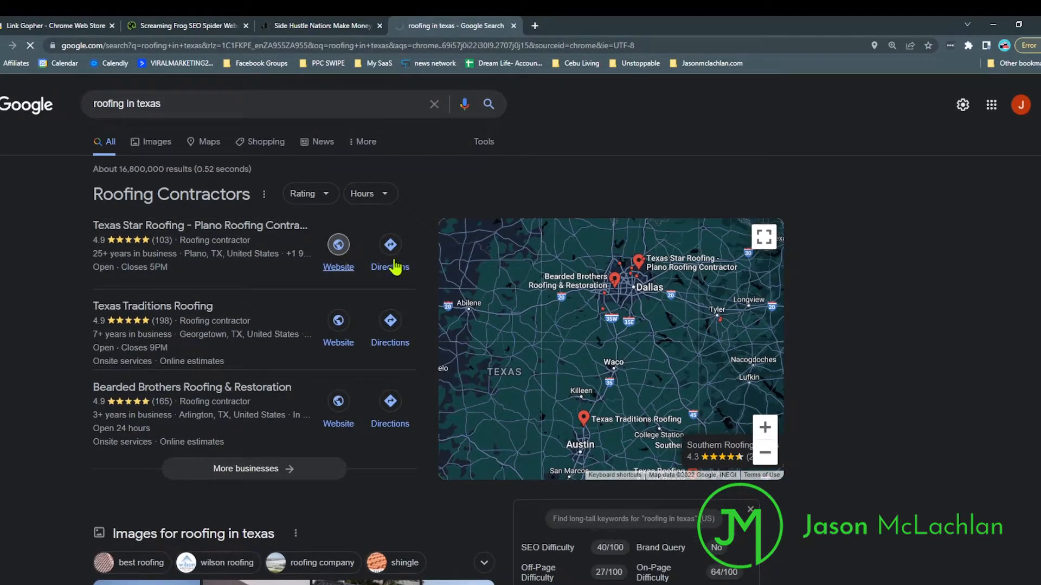
pyautogui.click(338, 267)
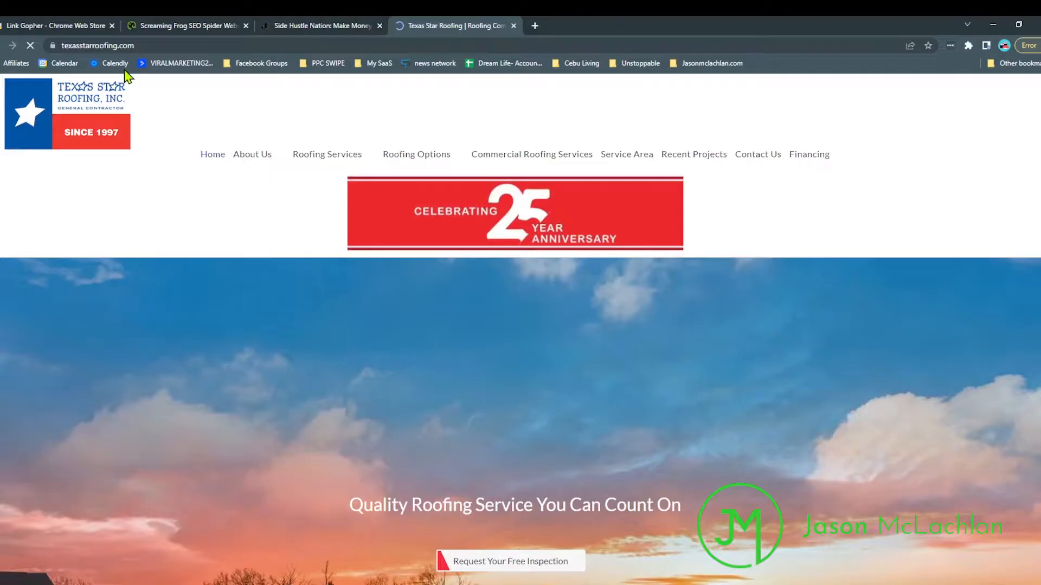
pyautogui.rightClick(99, 46)
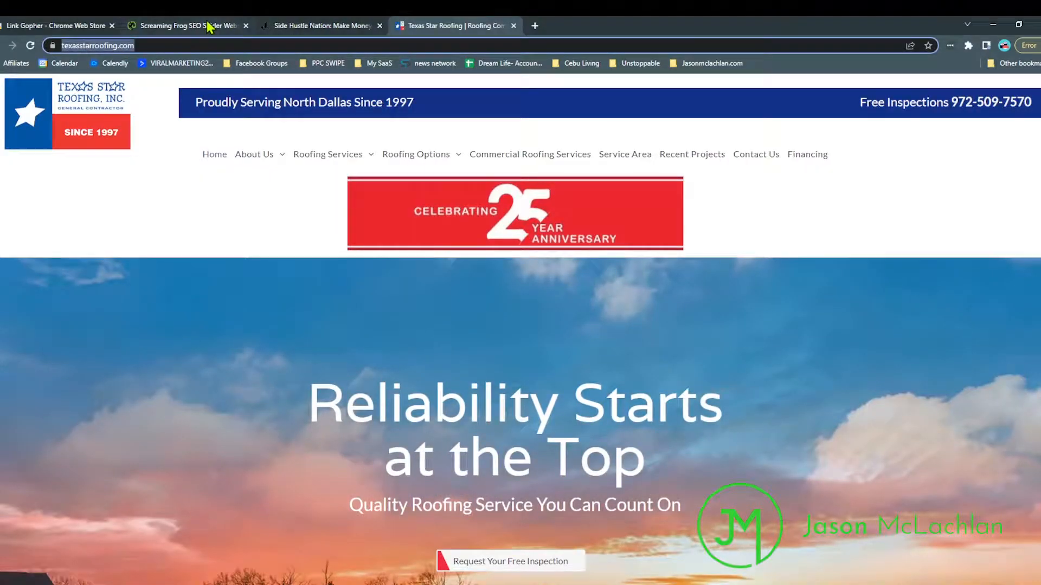
# Step: Clear the Side Hustle Nation crawl in Screaming Frog, ready for the roofing site's address
pyautogui.click(186, 25)
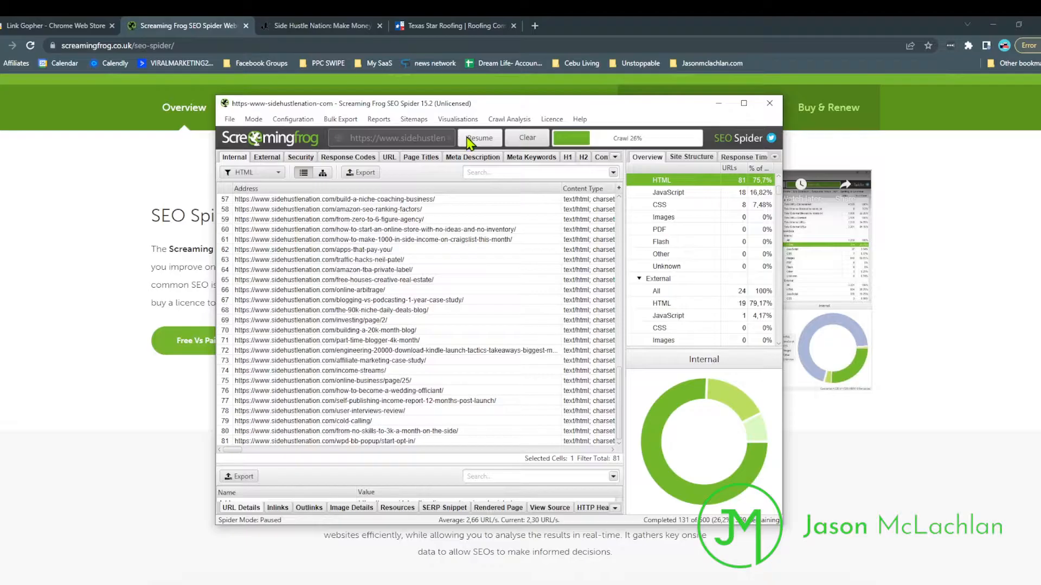
pyautogui.click(526, 137)
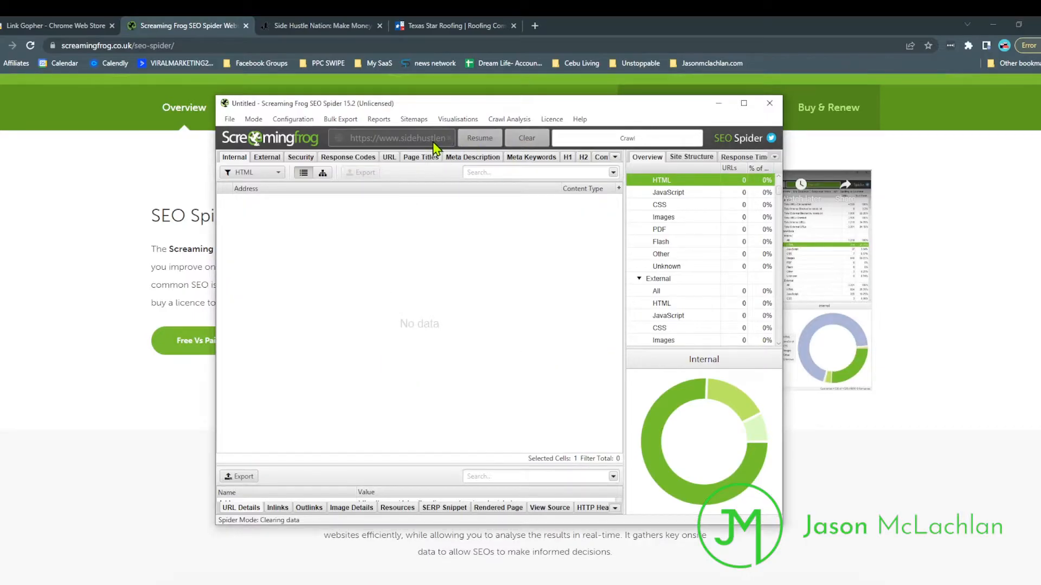
pyautogui.click(526, 138)
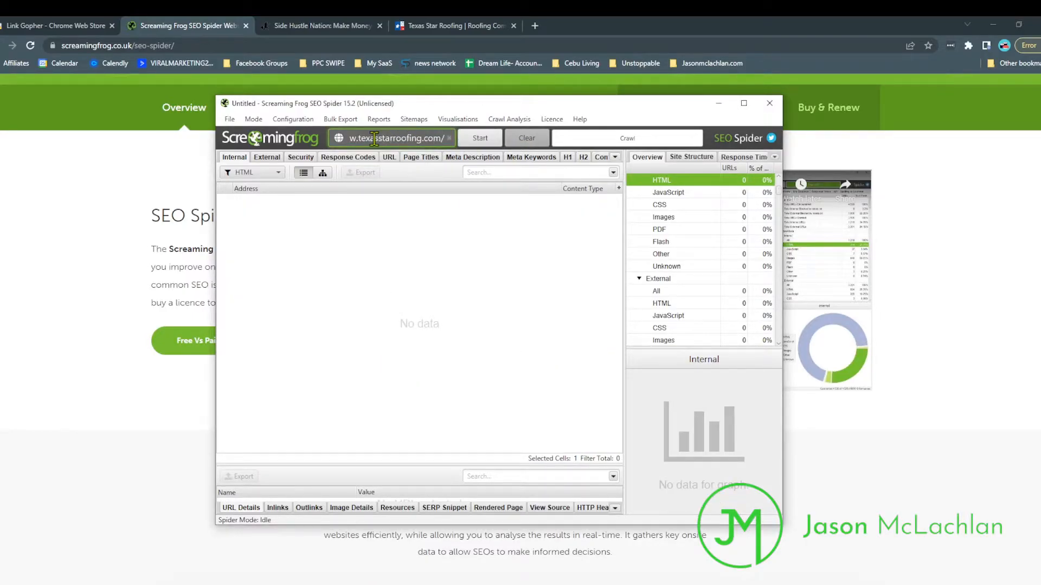
# Step: Leave Screaming Frog holding texasstarroofing.com and return to that homepage in Chrome
pyautogui.click(478, 137)
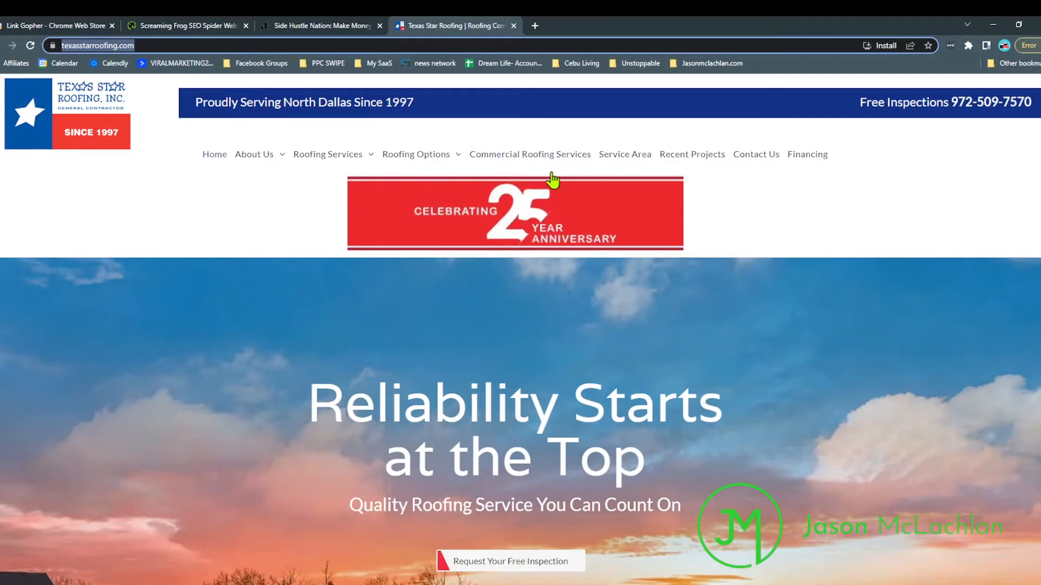
# Step: Reach the Chrome Web Store's Link Gopher listing showing 'Remove from Chrome'
pyautogui.click(185, 25)
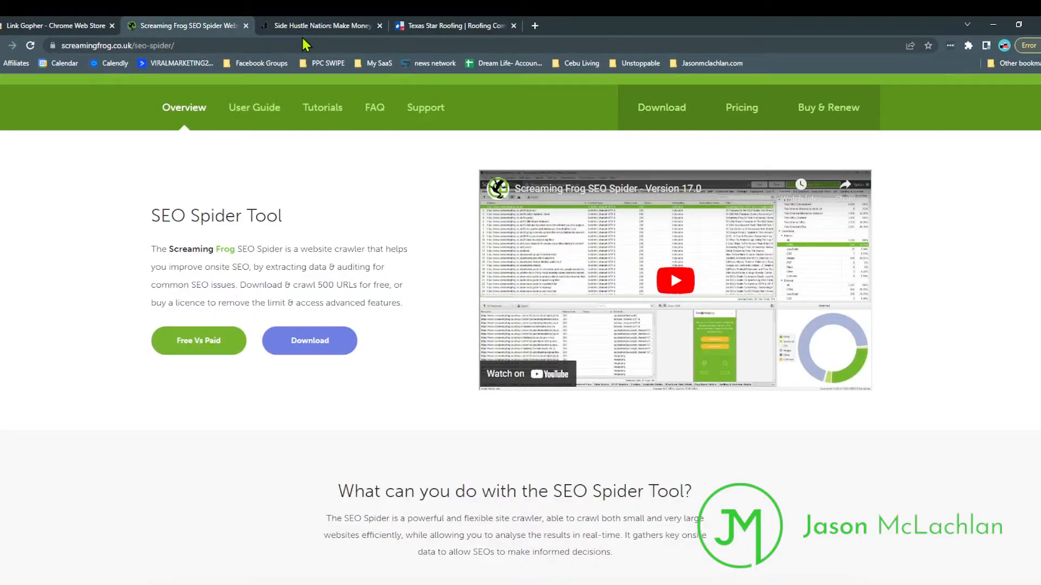
pyautogui.moveTo(444, 316)
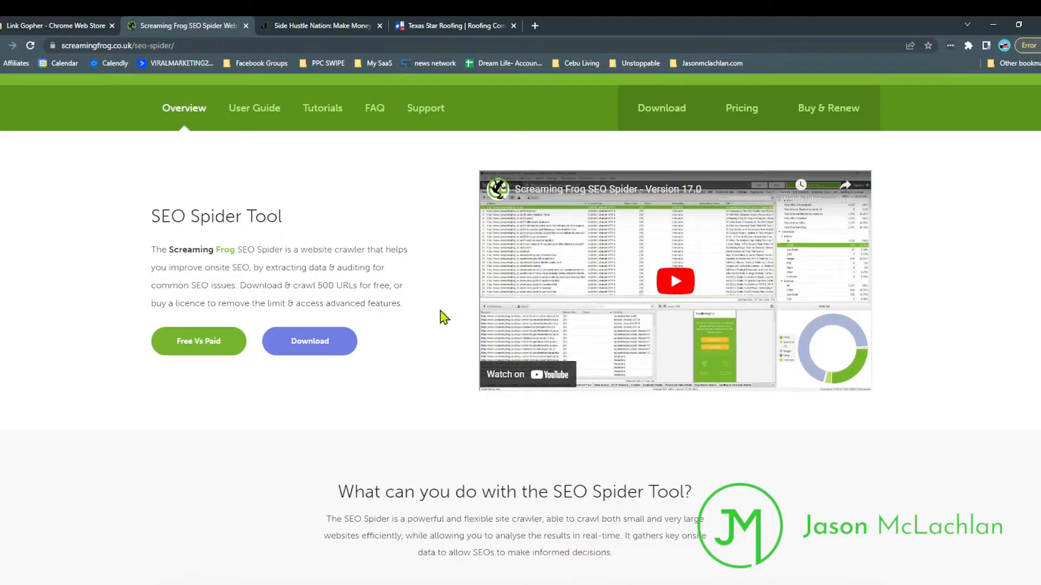
pyautogui.scroll(3)
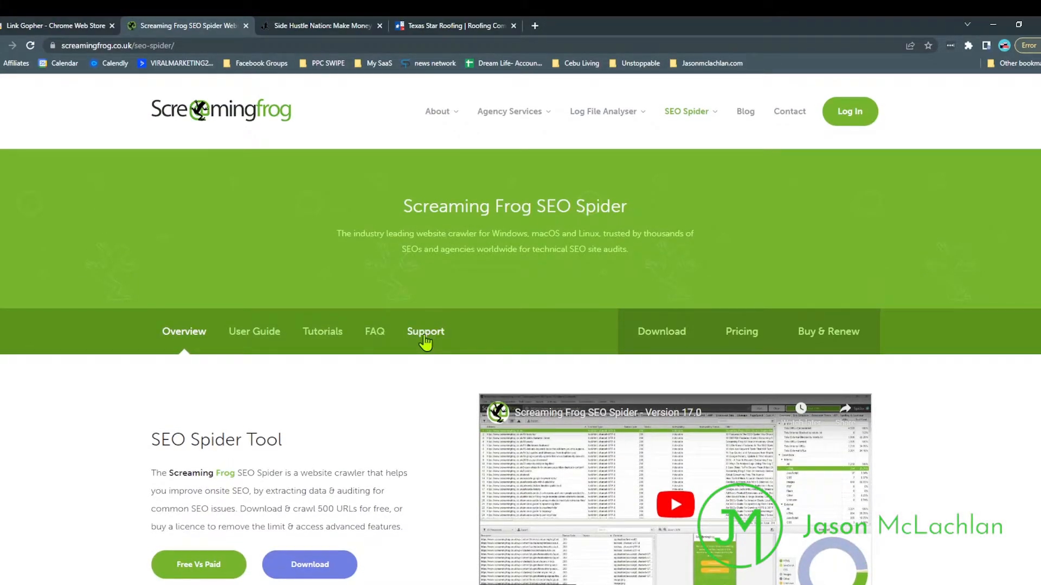
pyautogui.moveTo(404, 221)
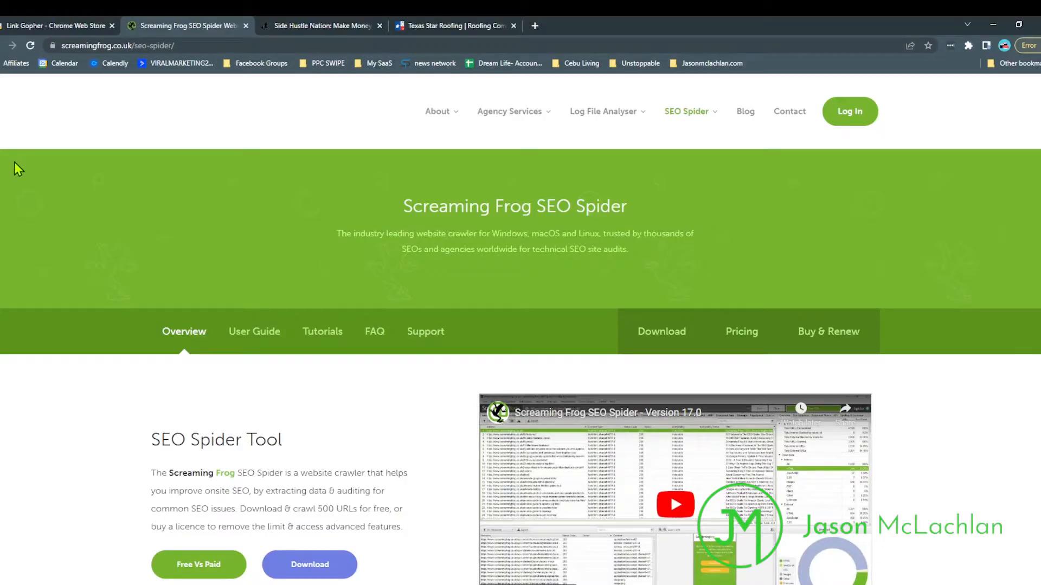
pyautogui.click(57, 25)
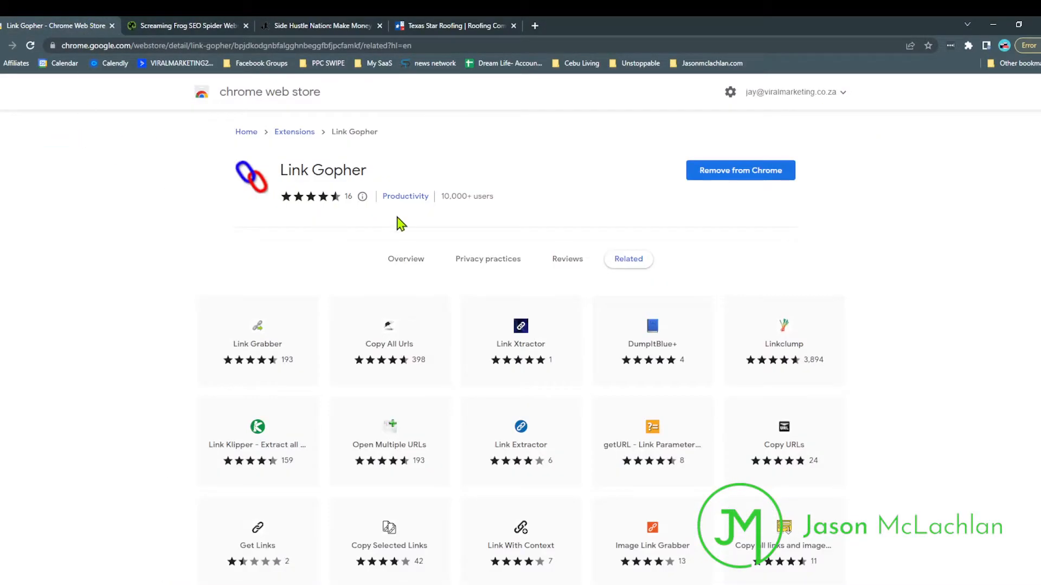
pyautogui.moveTo(335, 211)
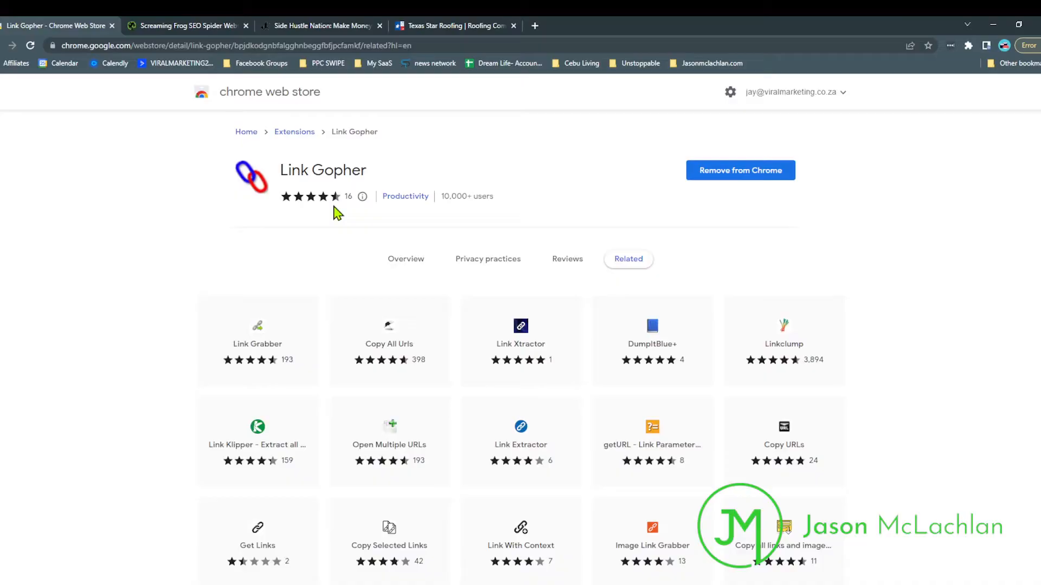
pyautogui.moveTo(430, 25)
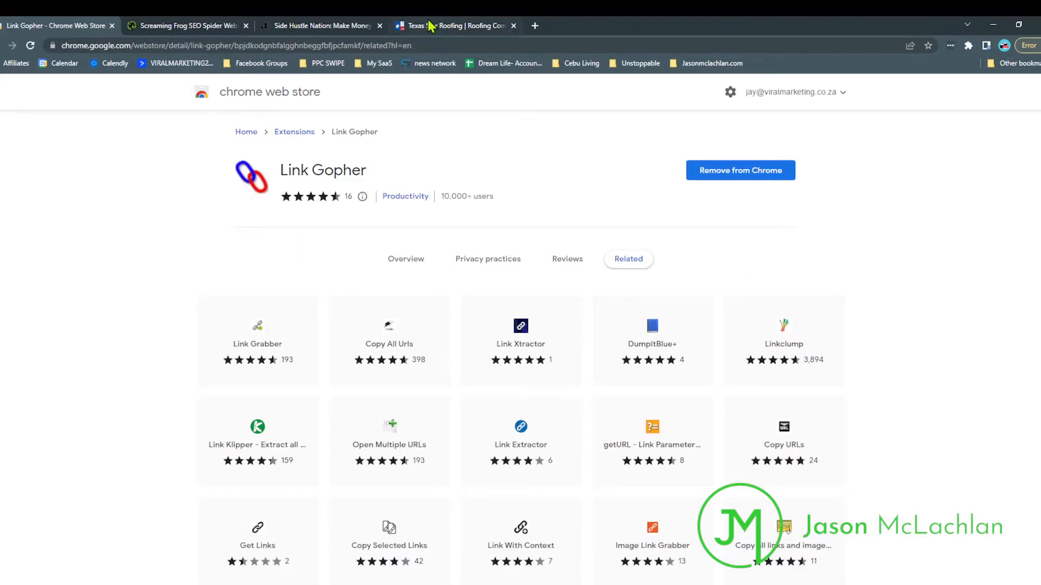
pyautogui.click(454, 26)
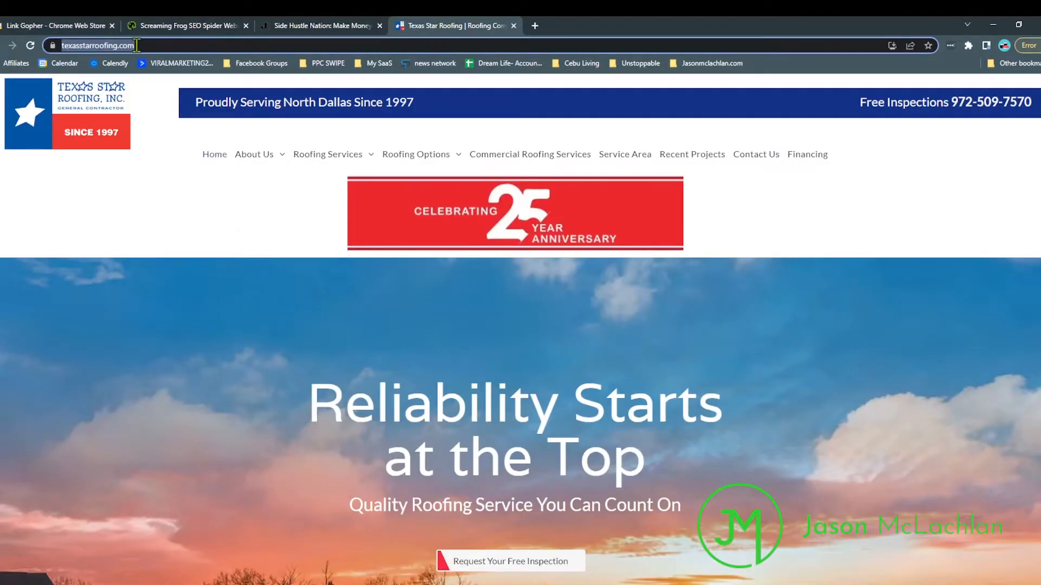
pyautogui.click(59, 25)
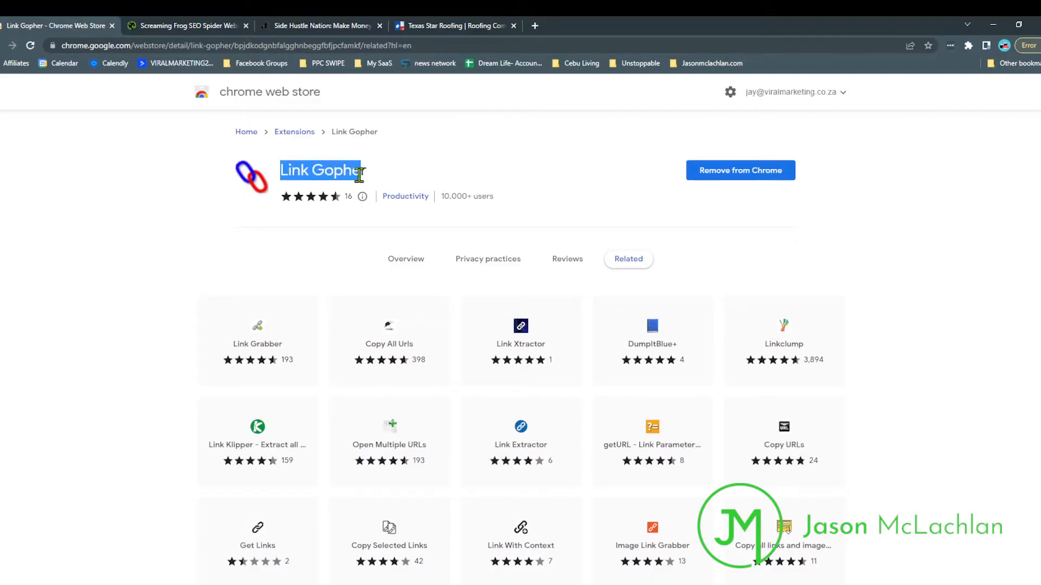
pyautogui.moveTo(836, 239)
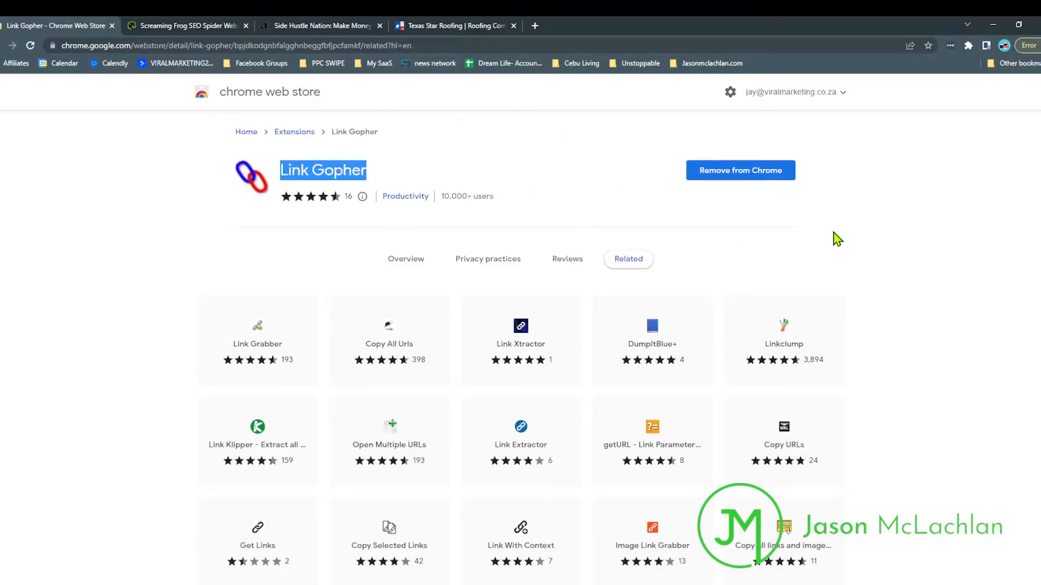
pyautogui.moveTo(970, 47)
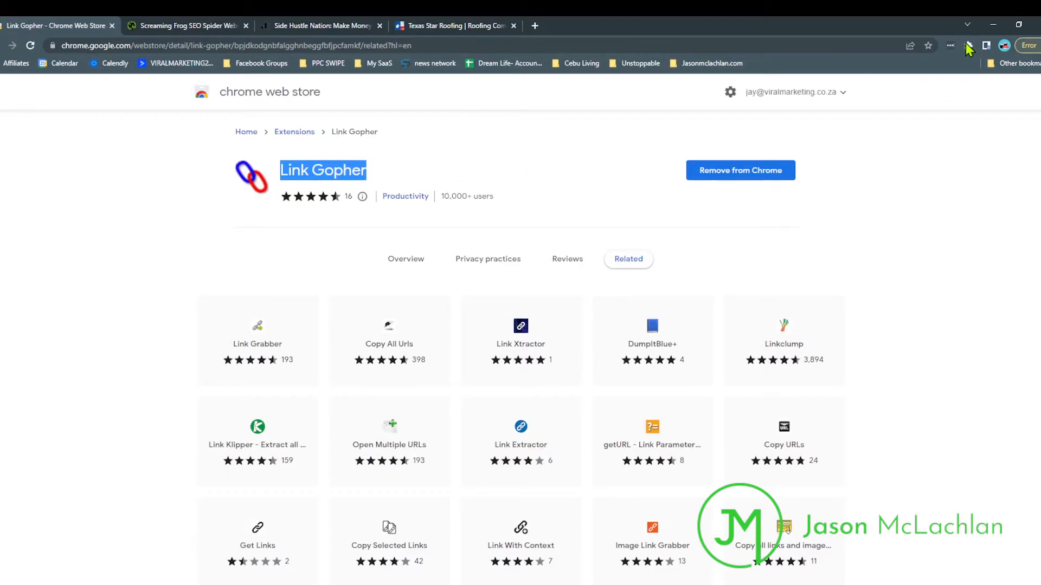
# Step: On the Texas Star Roofing tab, pin Link Gopher from the Extensions menu and show its options
pyautogui.click(455, 26)
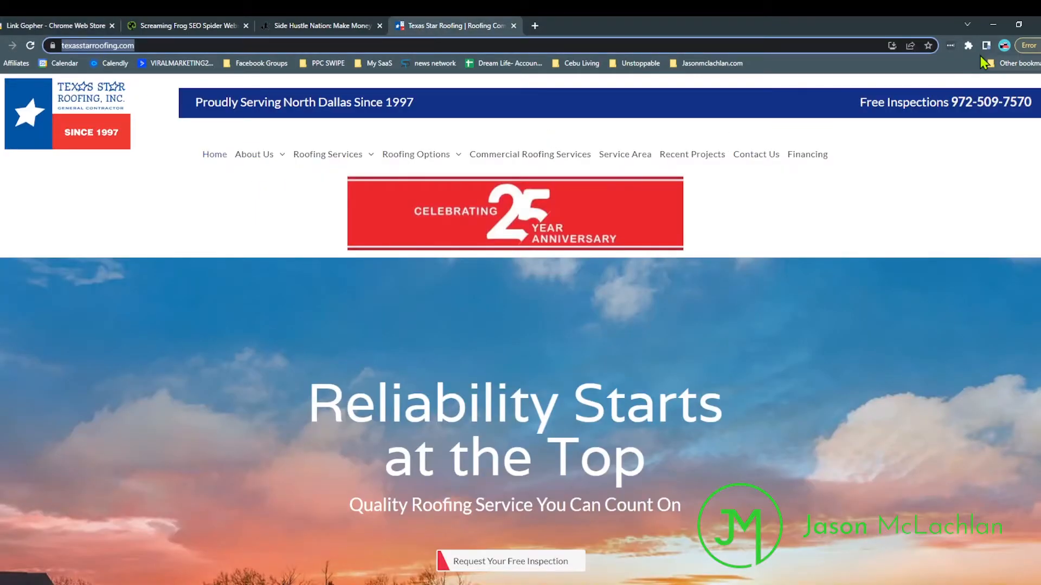
pyautogui.click(967, 45)
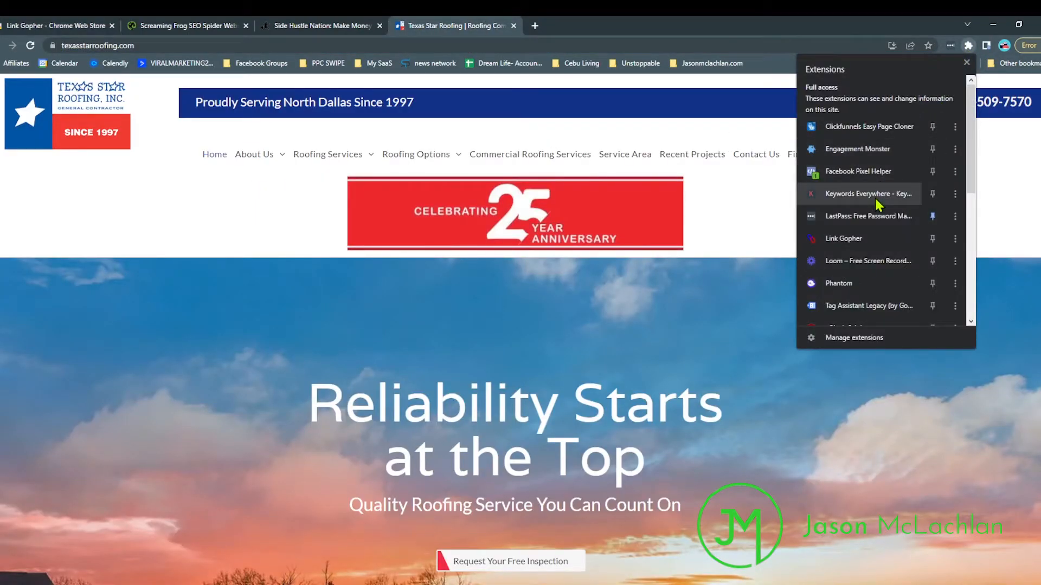
pyautogui.moveTo(1037, 181)
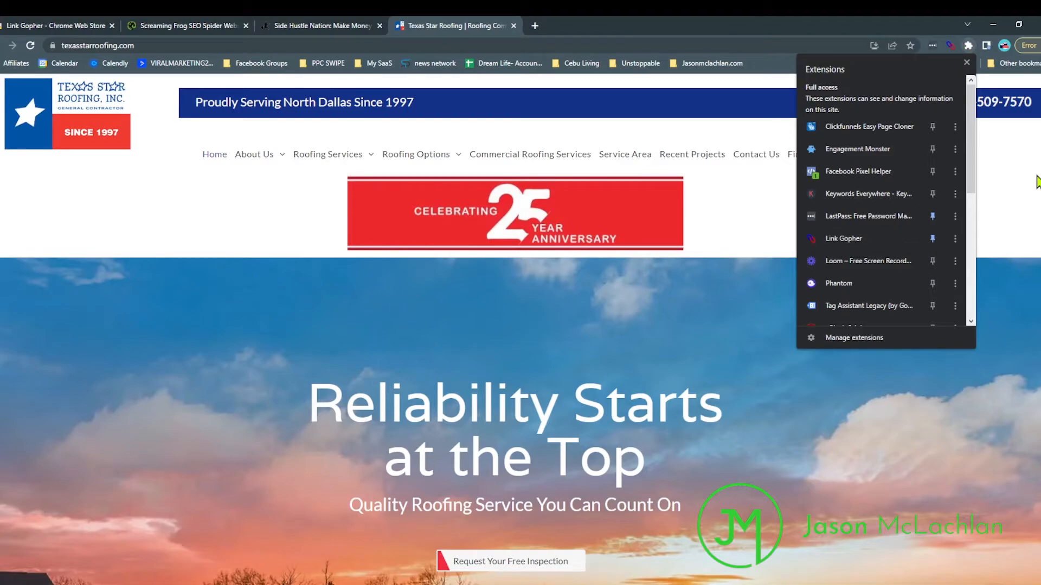
pyautogui.click(950, 46)
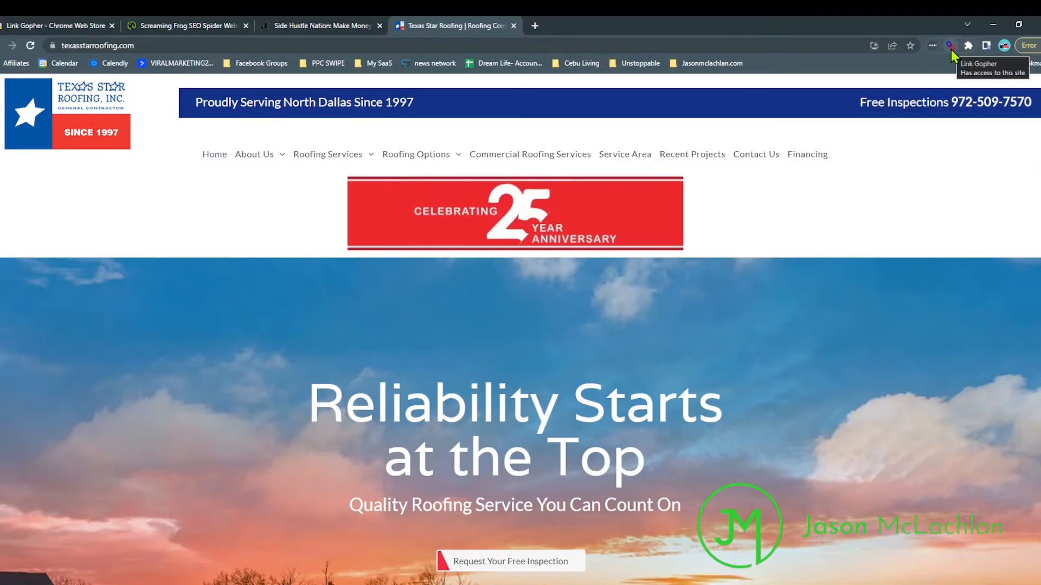
pyautogui.moveTo(954, 55)
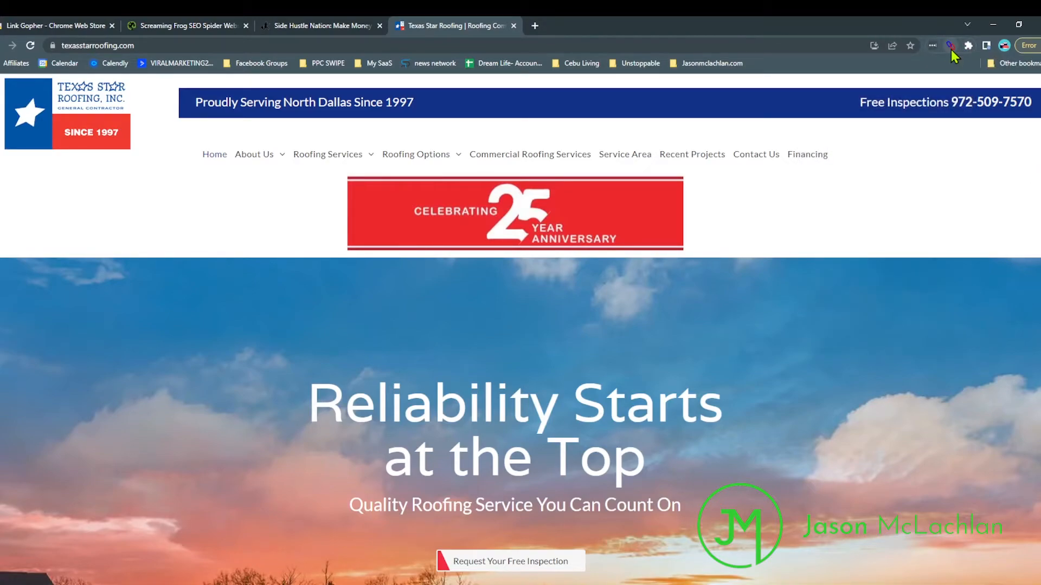
pyautogui.click(950, 46)
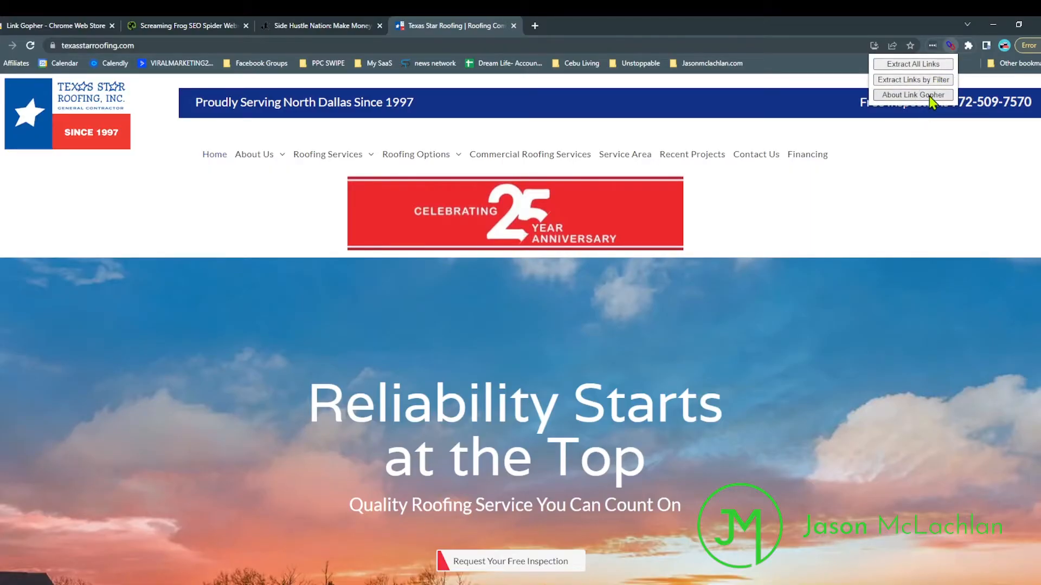
pyautogui.moveTo(913, 64)
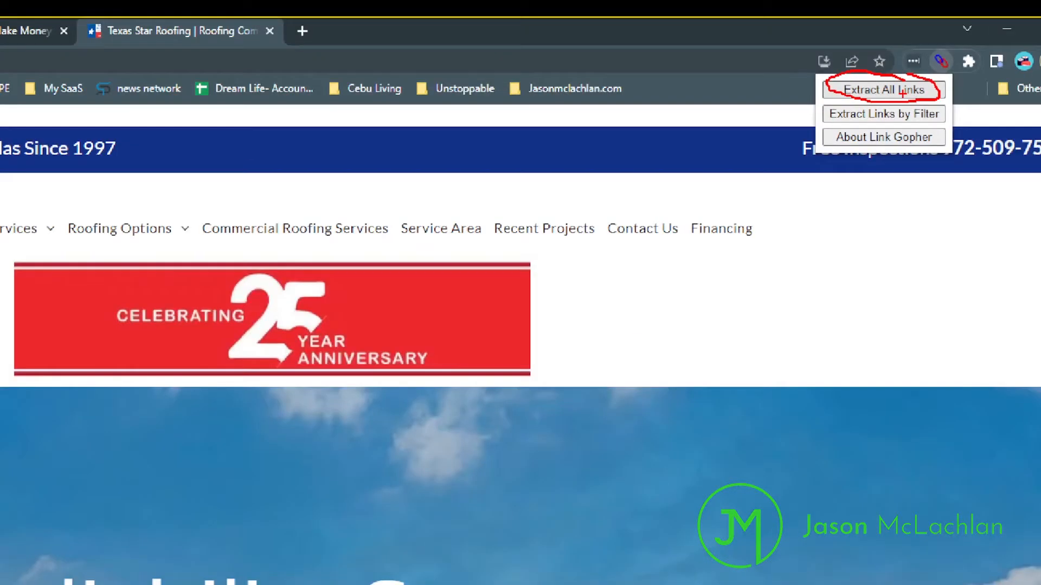
# Step: Extract All Links from Texas Star Roofing and review its about, roofing-options and roofing-services URLs
pyautogui.click(882, 90)
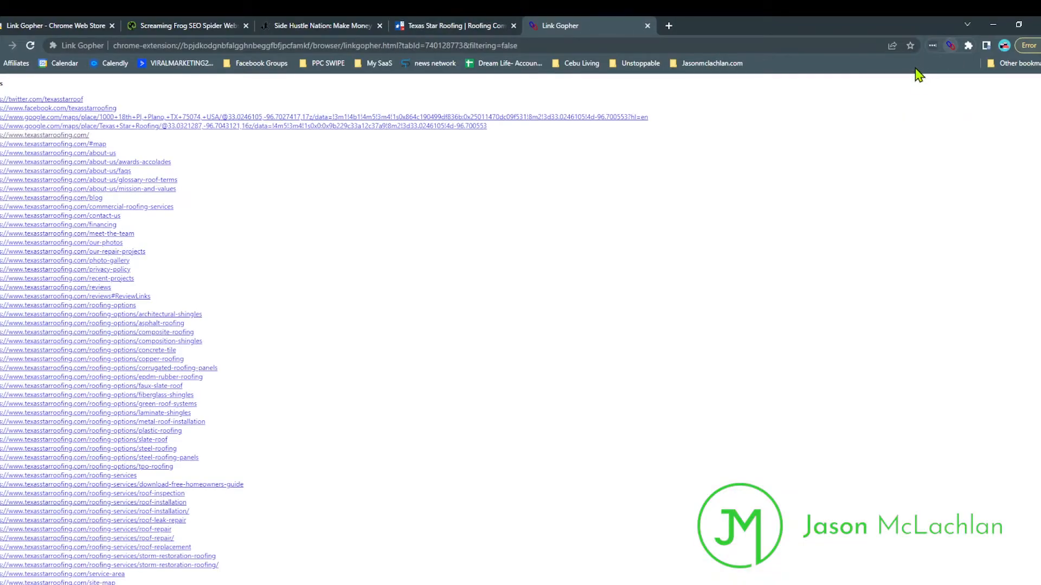
pyautogui.scroll(-3)
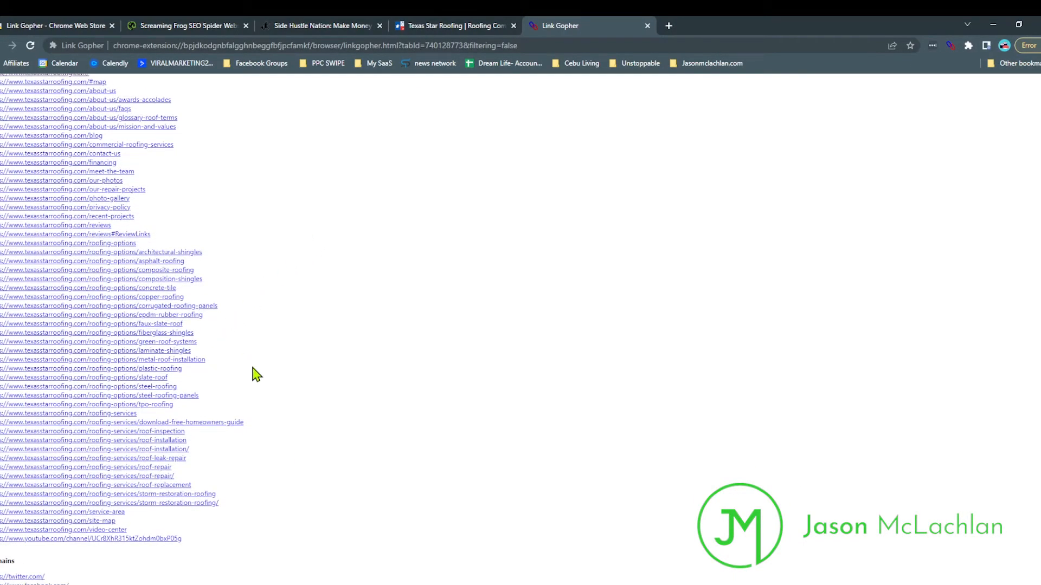
pyautogui.scroll(3)
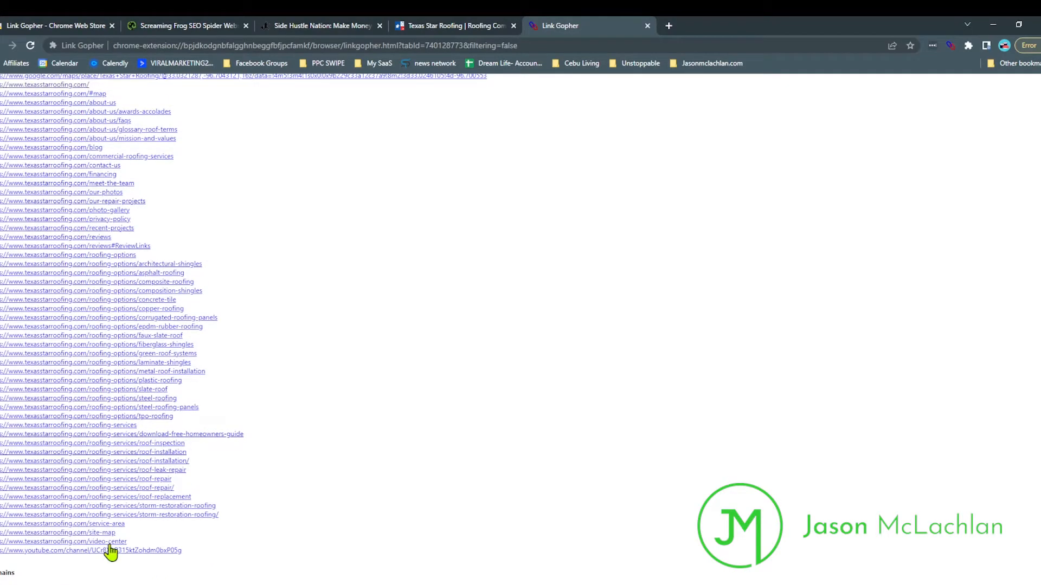
pyautogui.scroll(3)
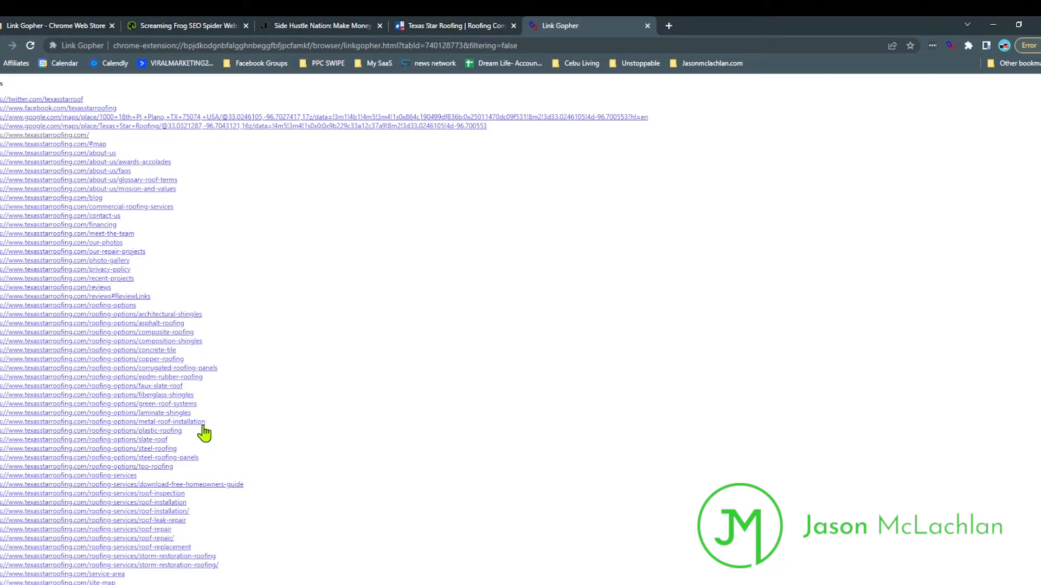
pyautogui.scroll(-3)
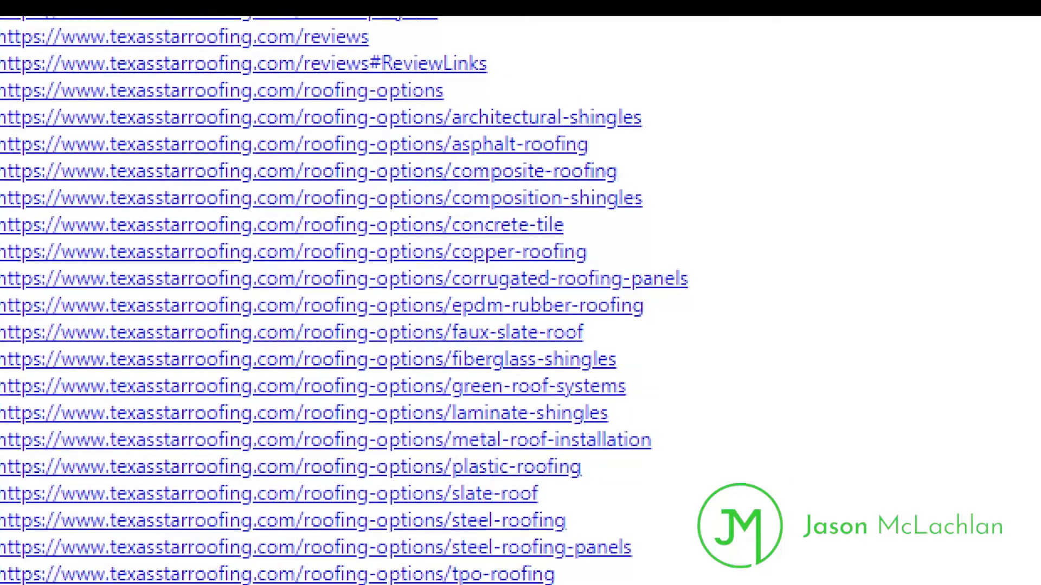
pyautogui.scroll(3)
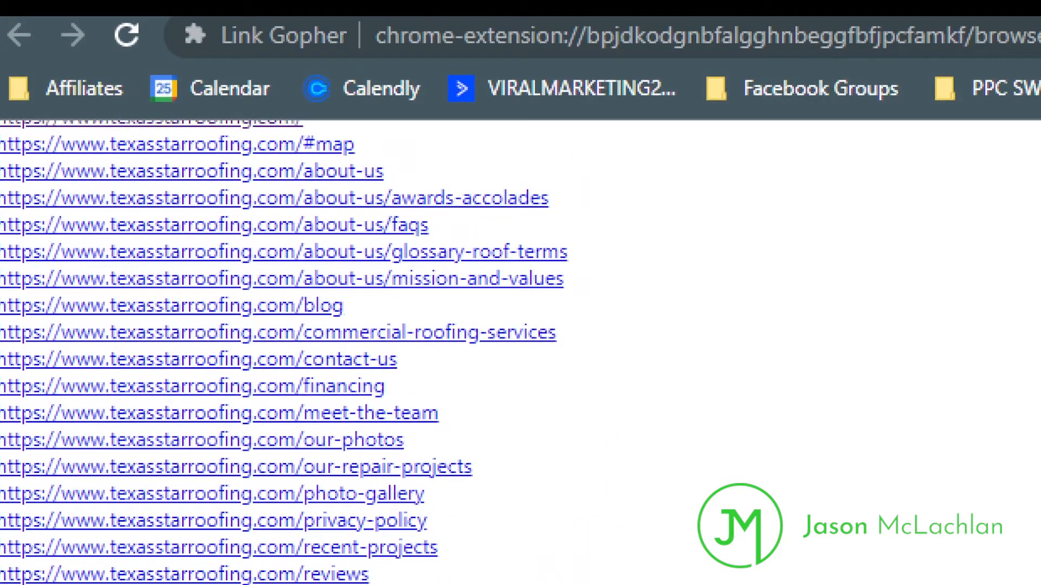
pyautogui.scroll(-3)
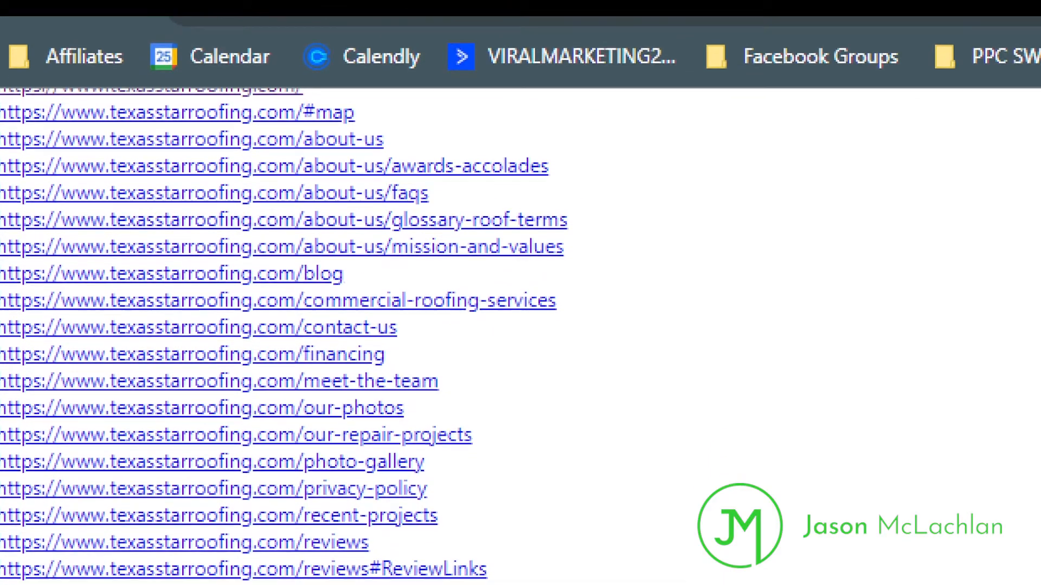
pyautogui.scroll(-3)
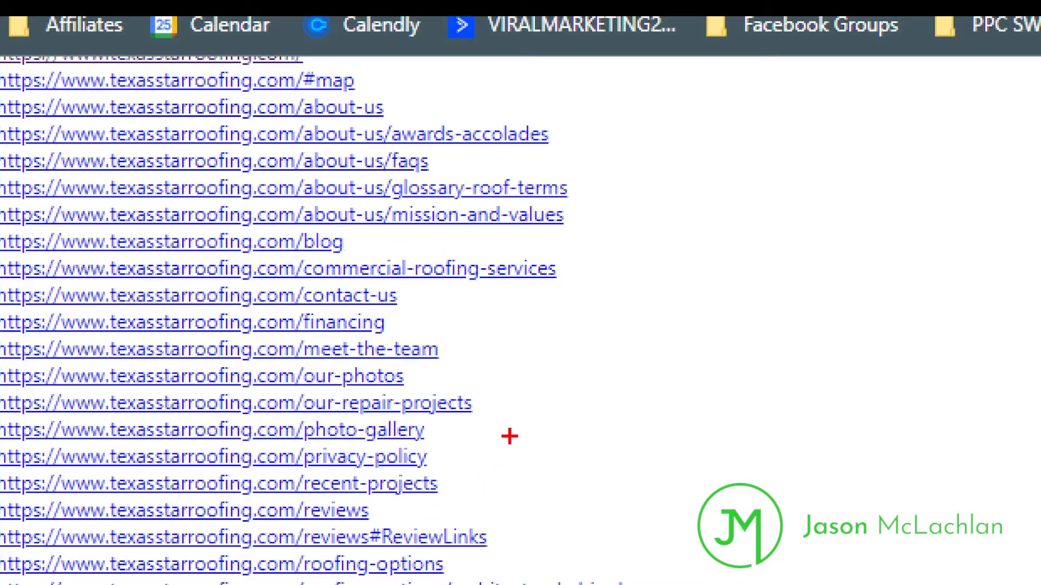
pyautogui.moveTo(489, 404)
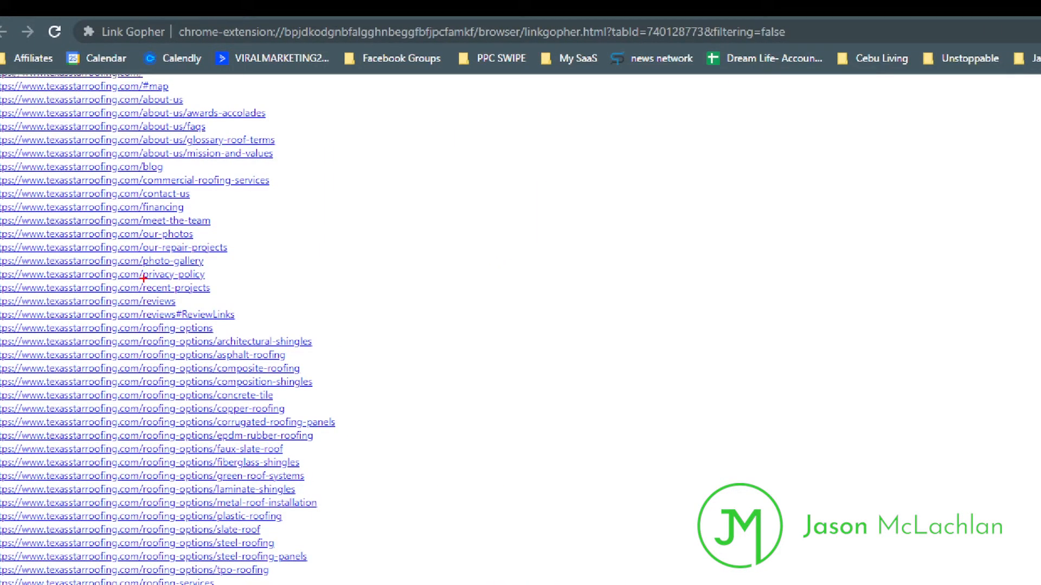
pyautogui.moveTo(238, 409)
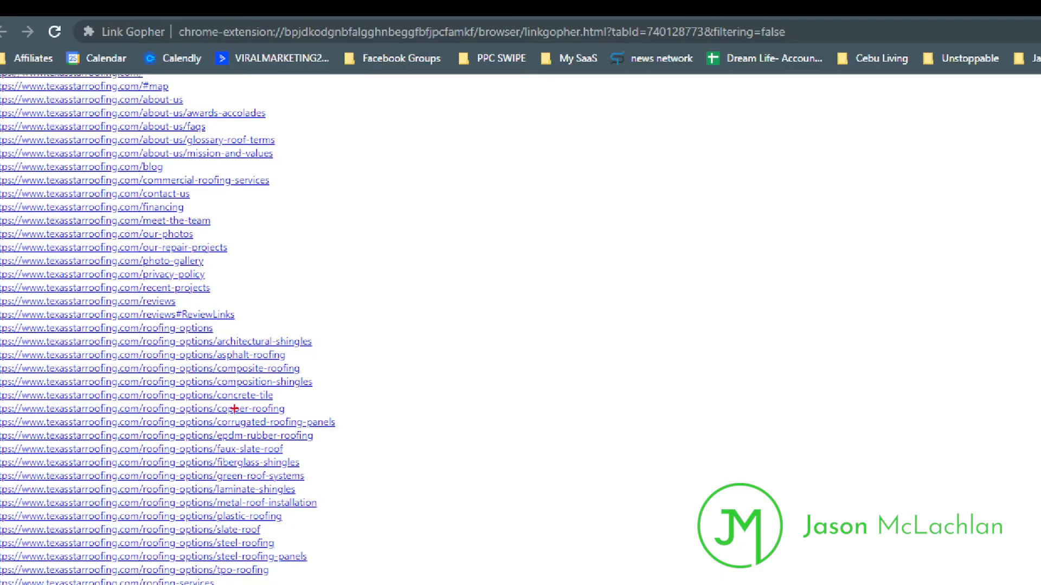